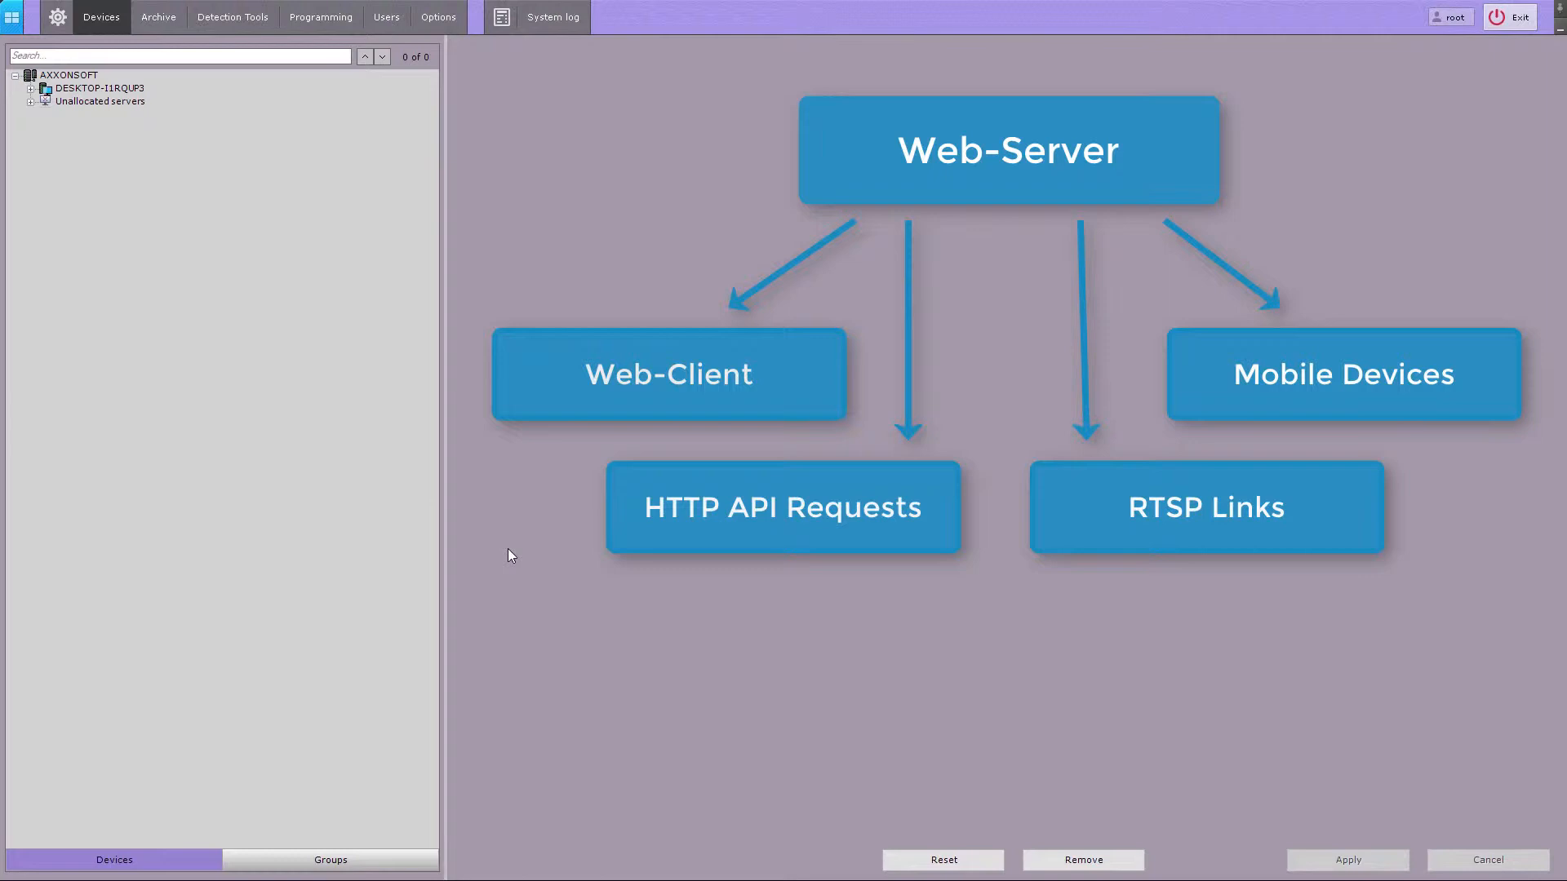
pyautogui.moveTo(371, 444)
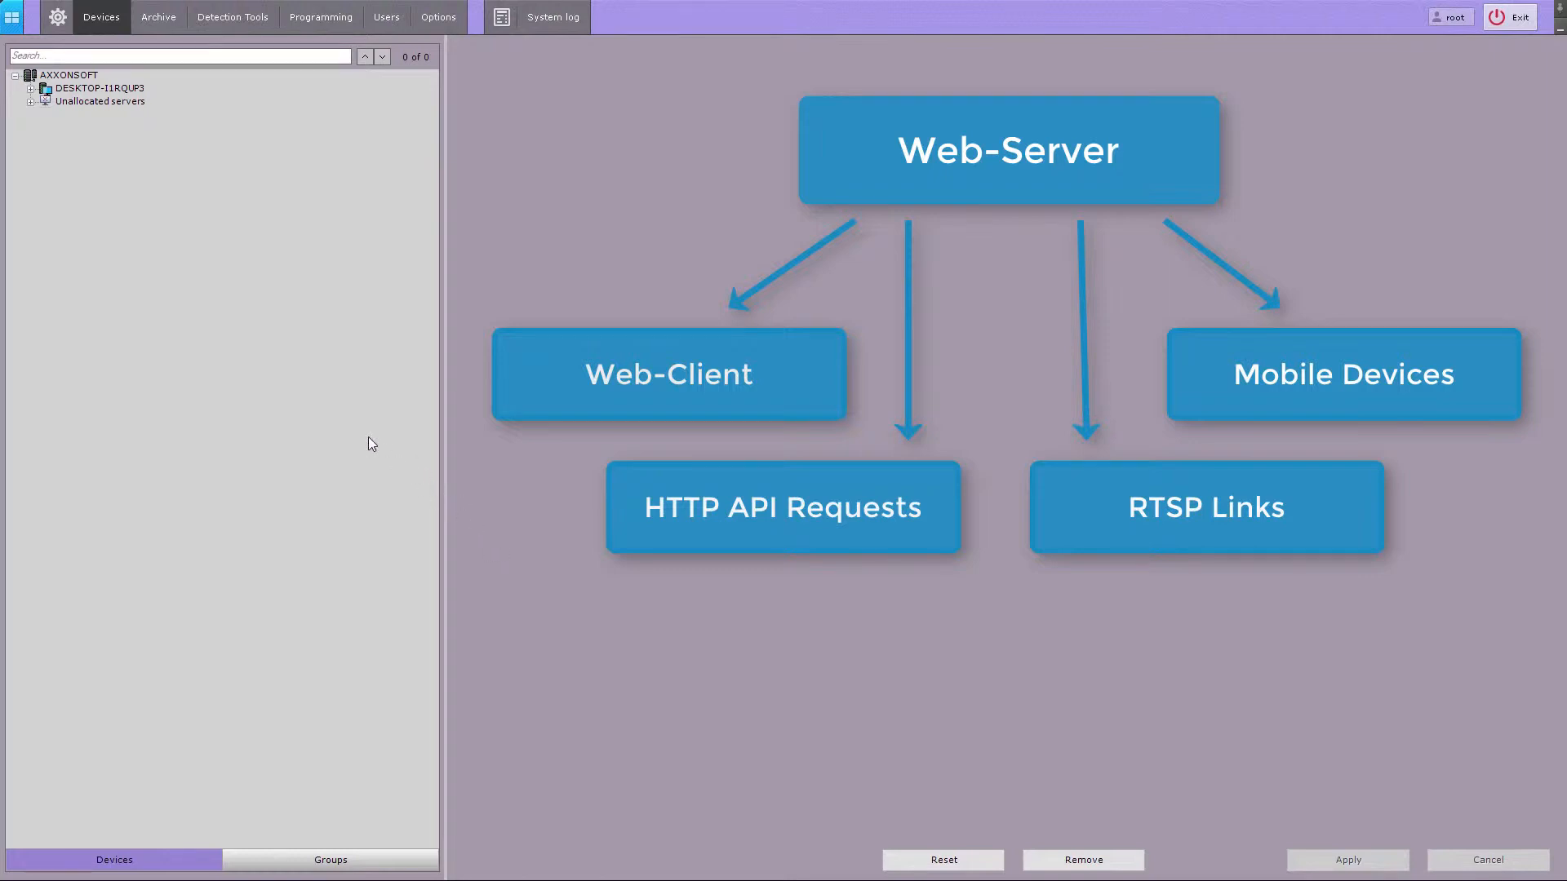
# - Select the DESKTOP-I1RQUP3 server and keep its web-server Enable setting at Yes
pyautogui.click(100, 88)
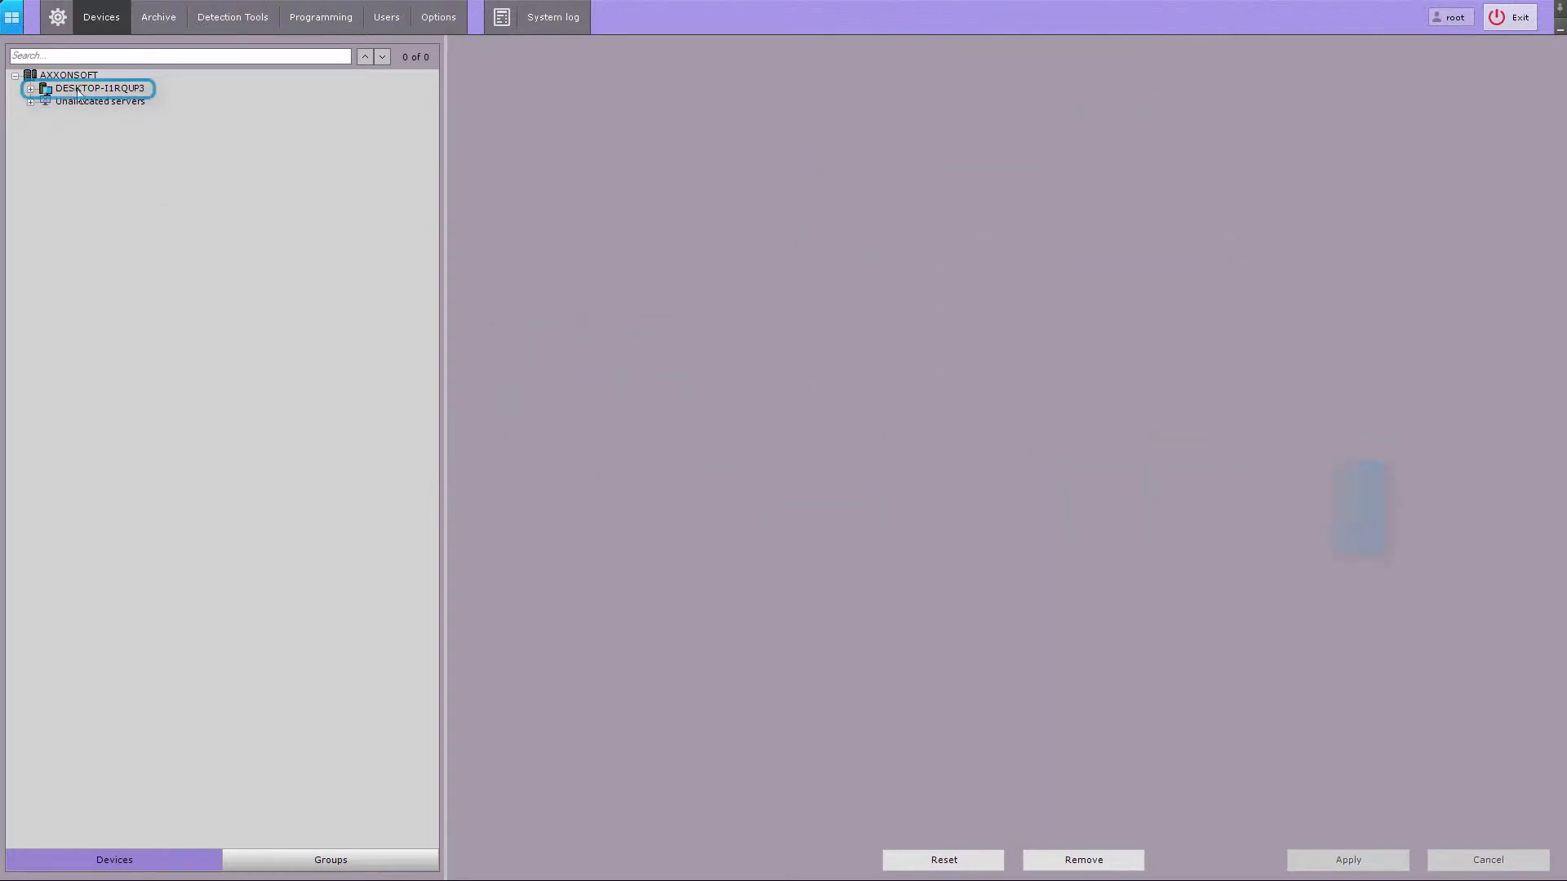
pyautogui.click(100, 88)
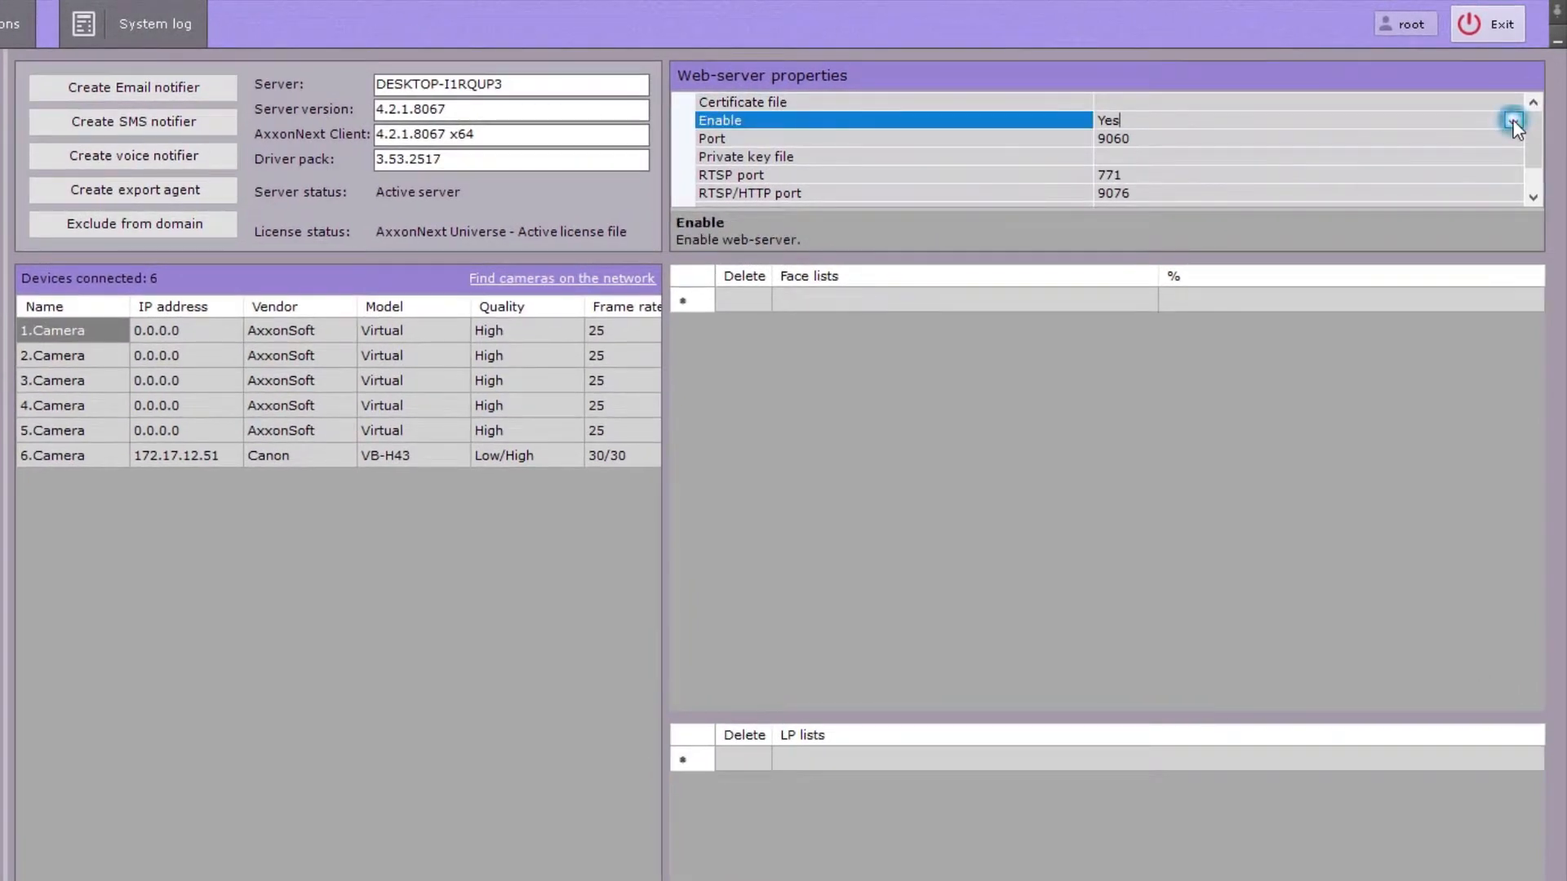
pyautogui.click(1515, 119)
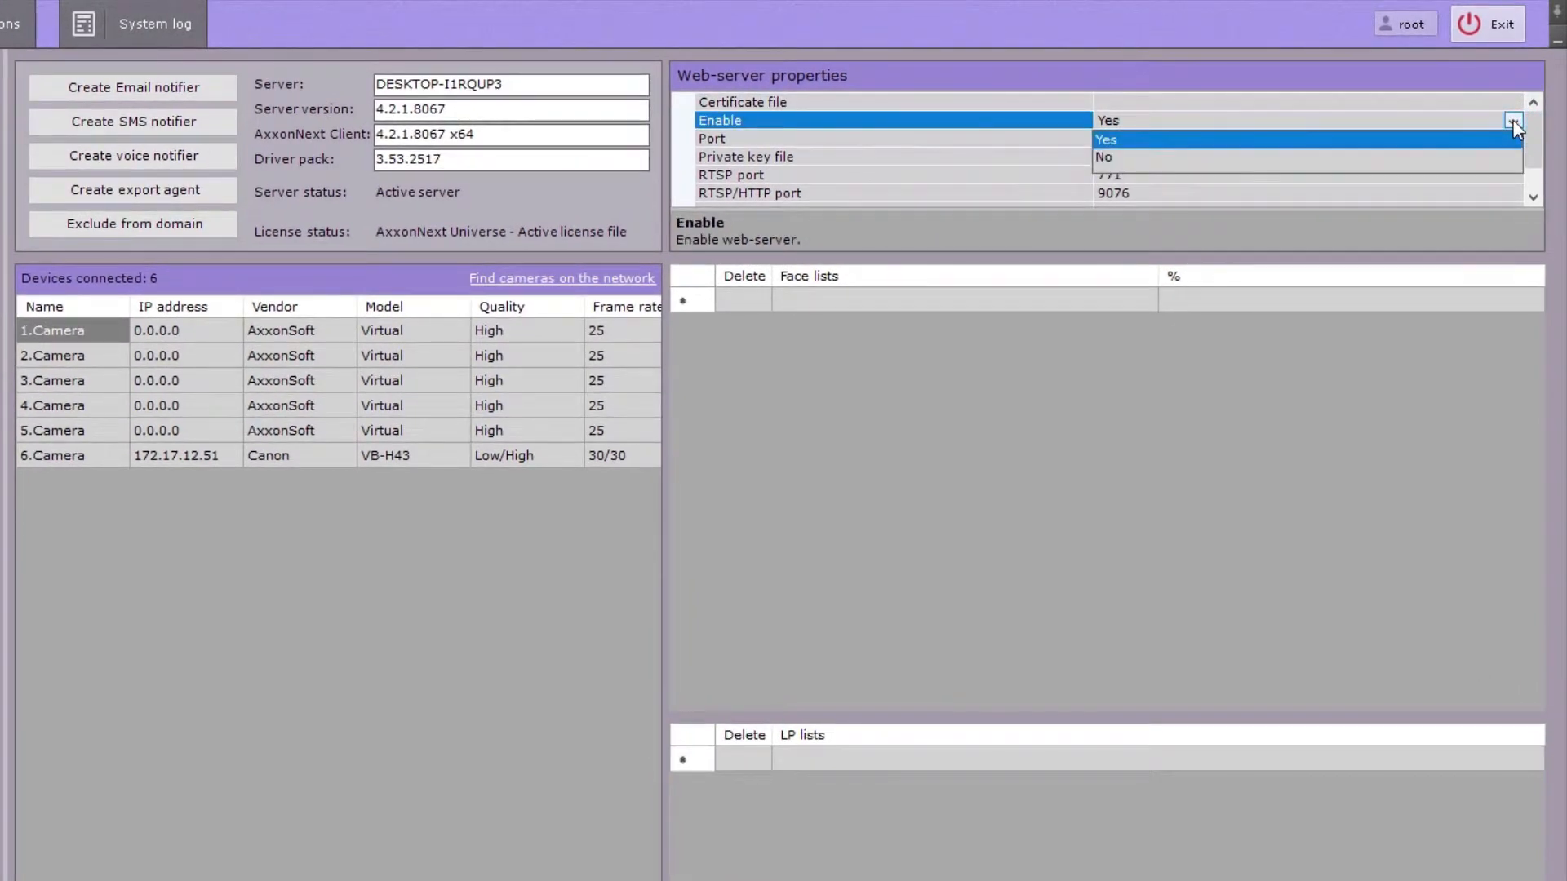
pyautogui.click(1511, 119)
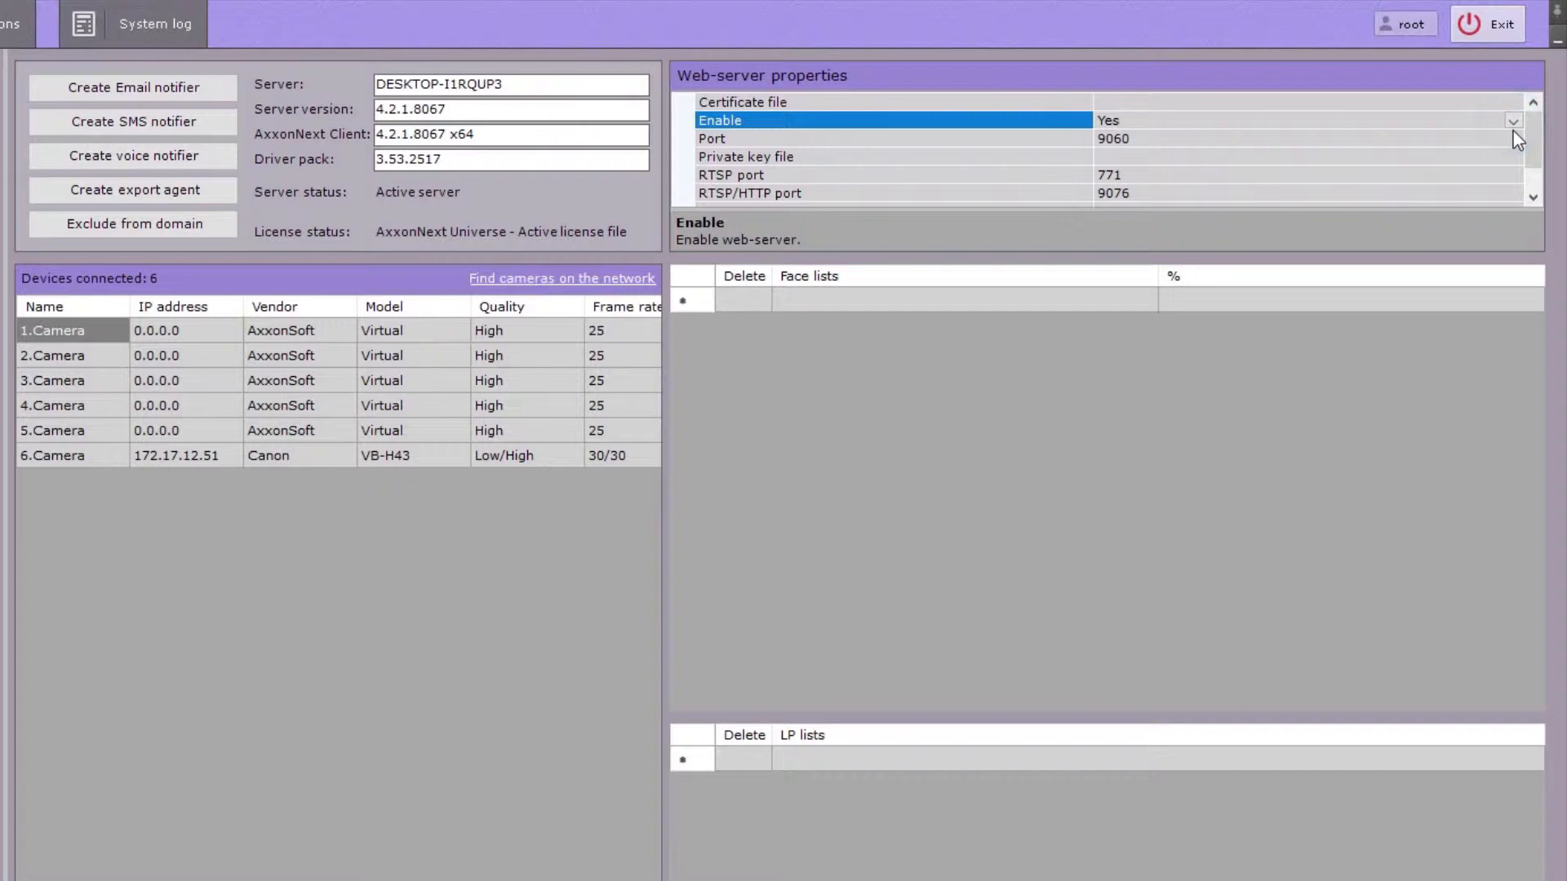
# - Set the web-server port to 8071 and the URL path to /
pyautogui.click(899, 139)
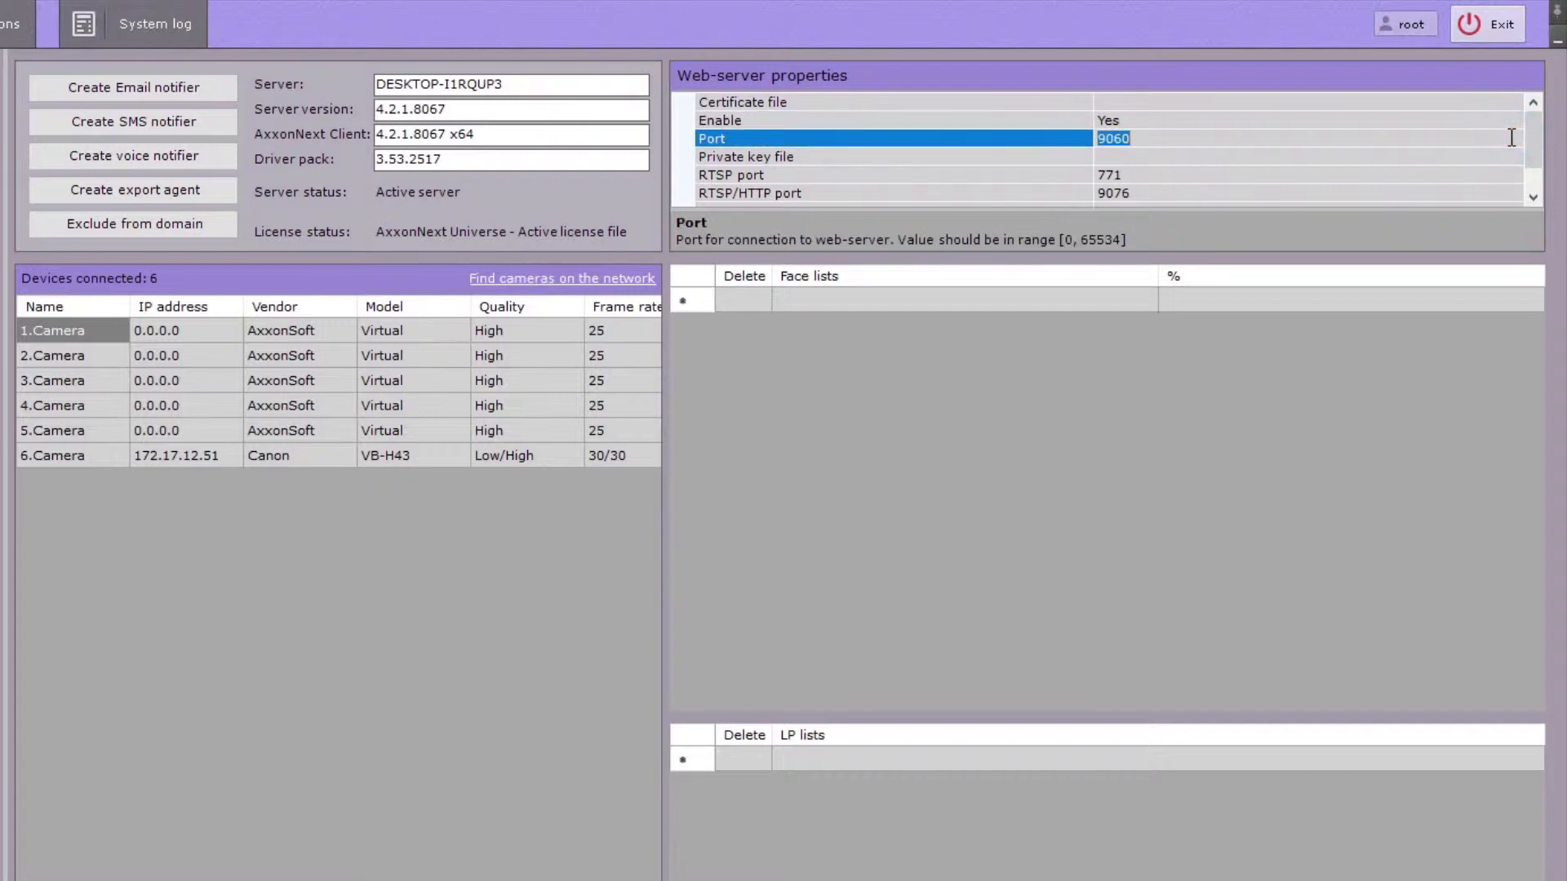
pyautogui.write('80')
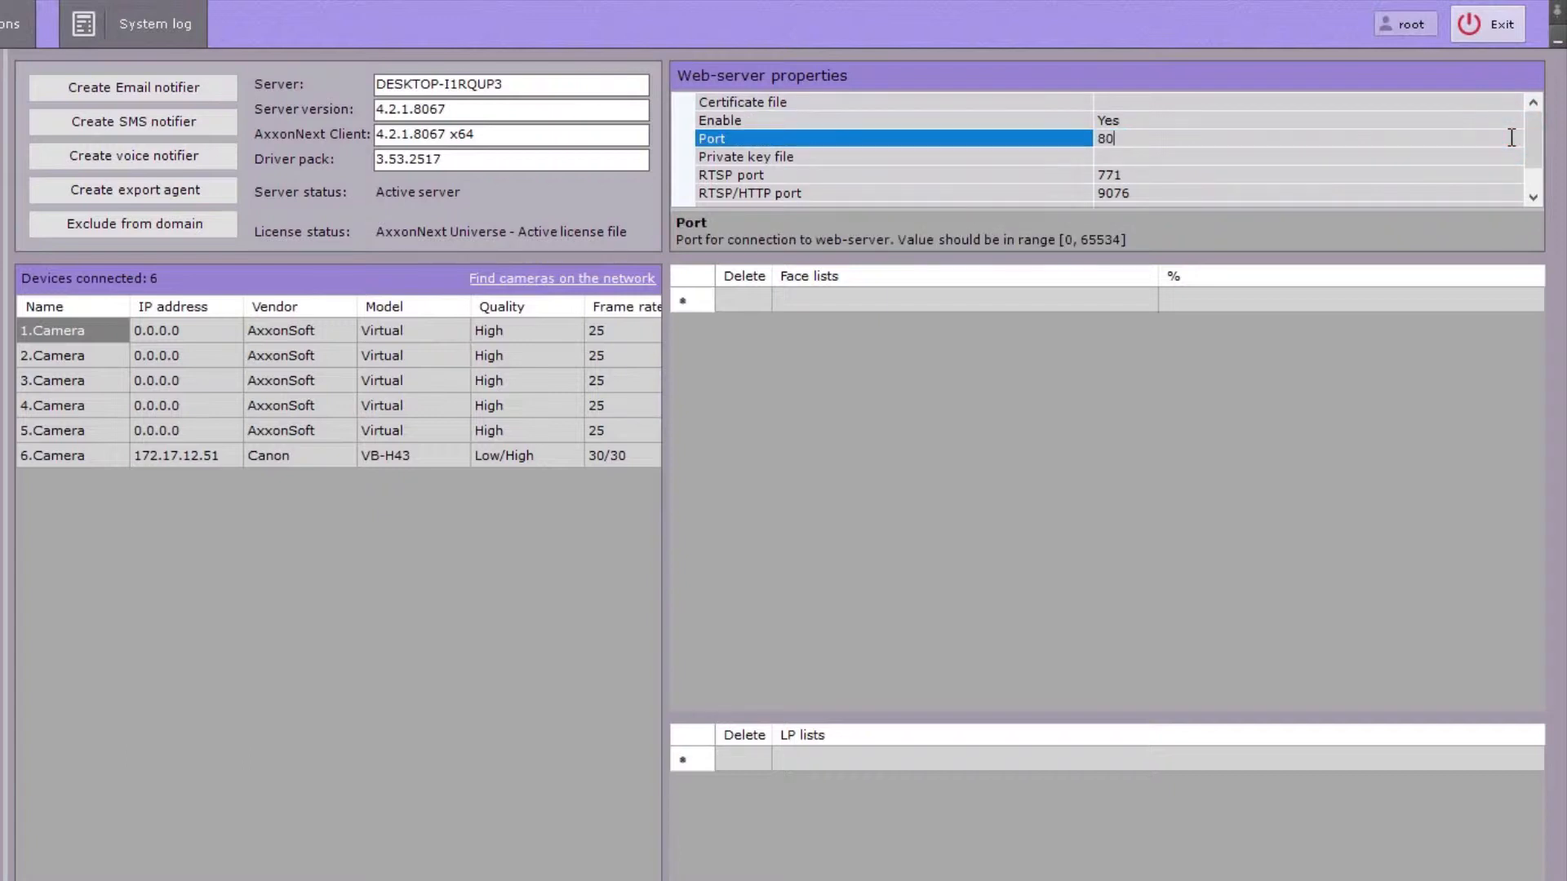
pyautogui.write('71')
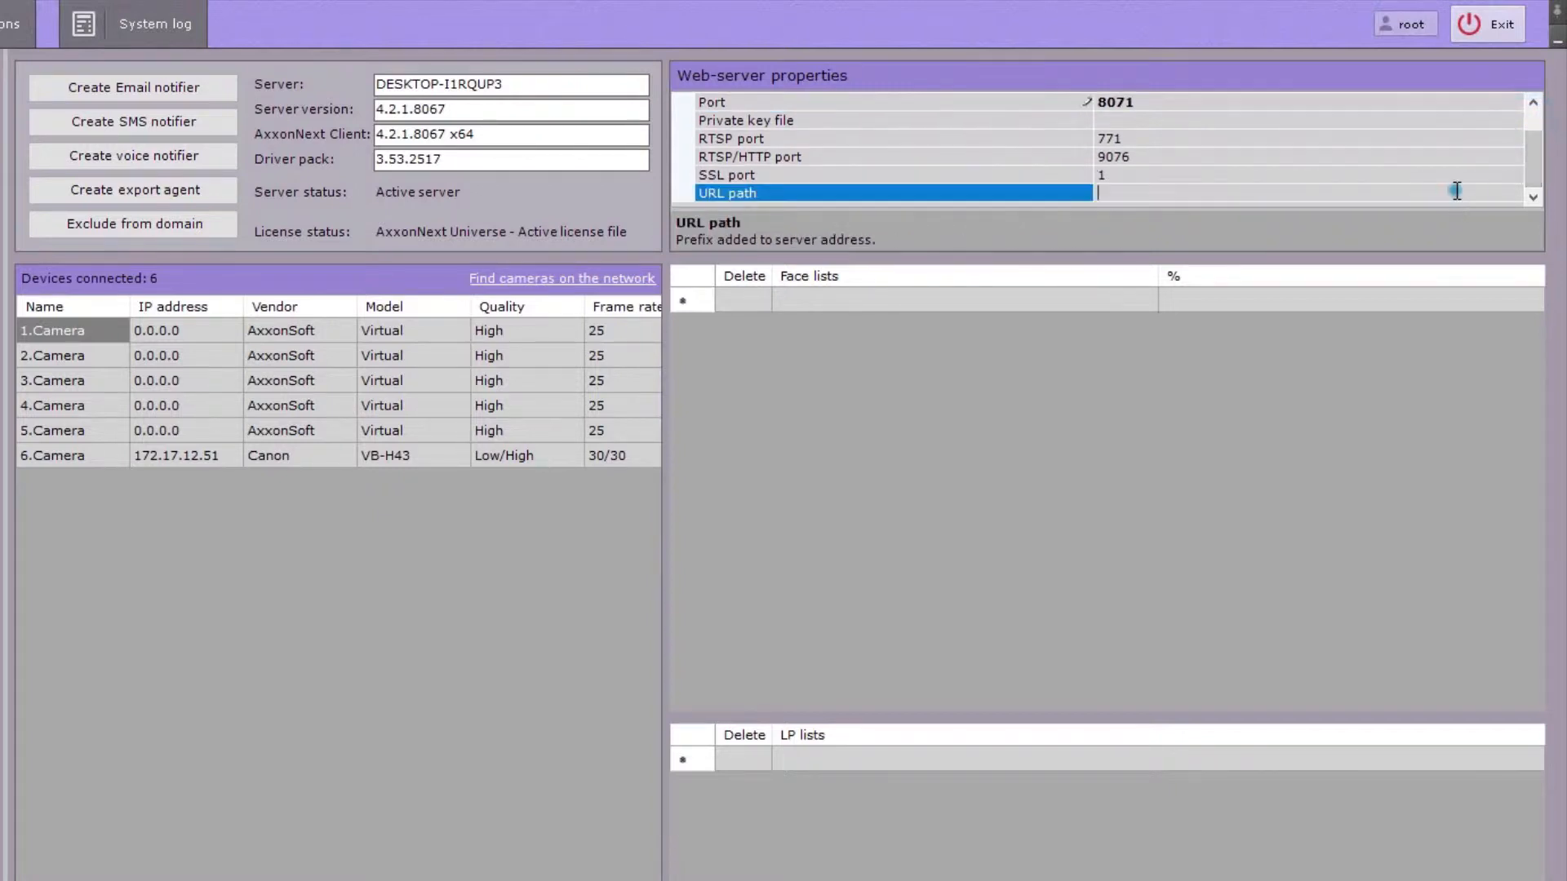
pyautogui.write('/')
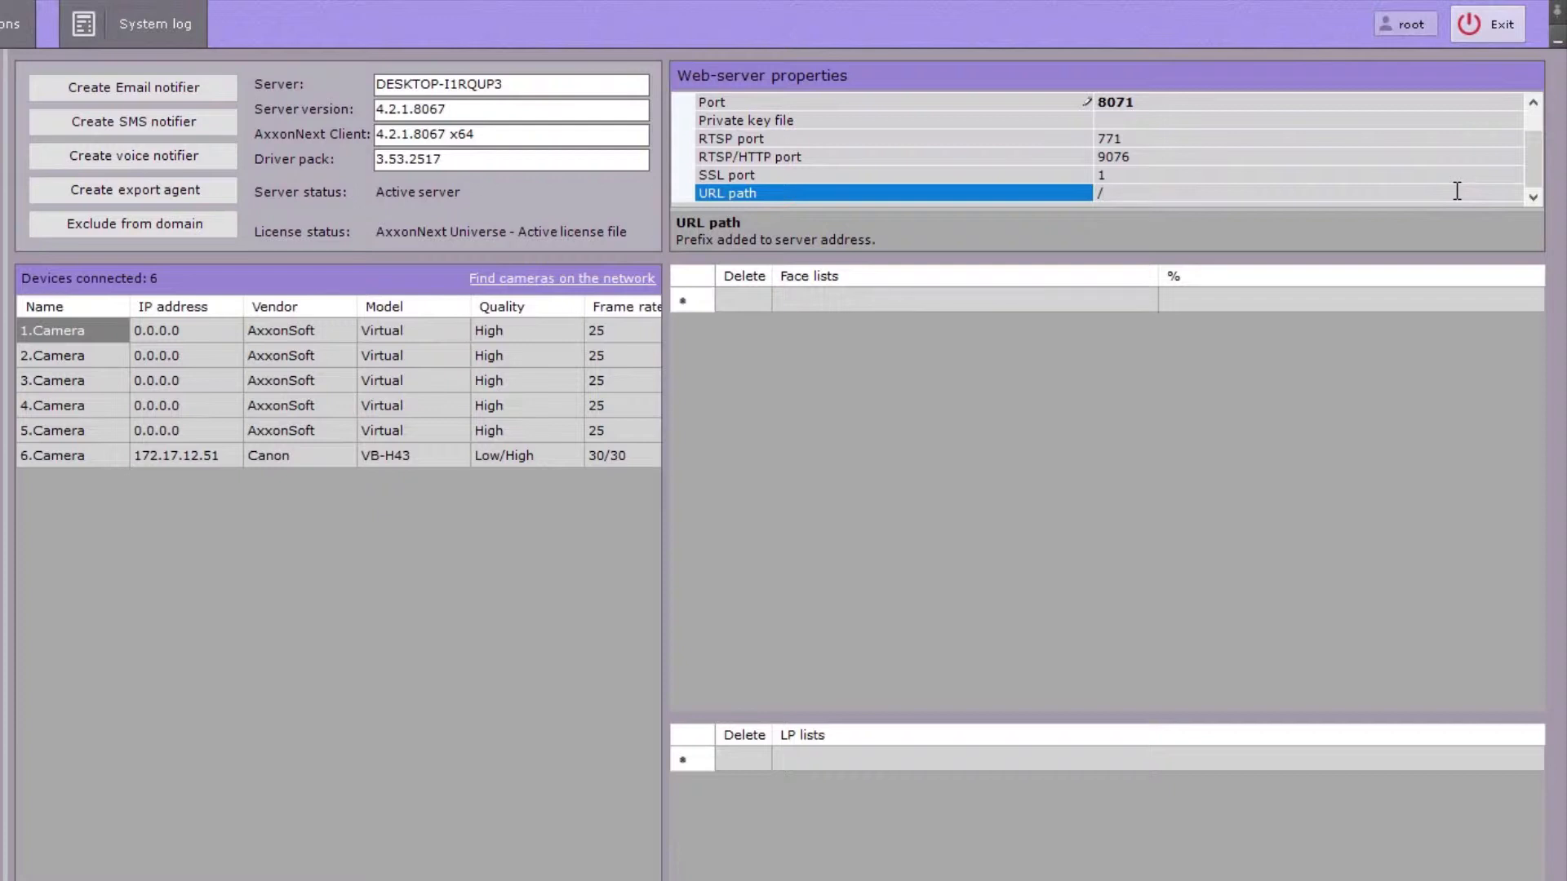
pyautogui.moveTo(1489, 135)
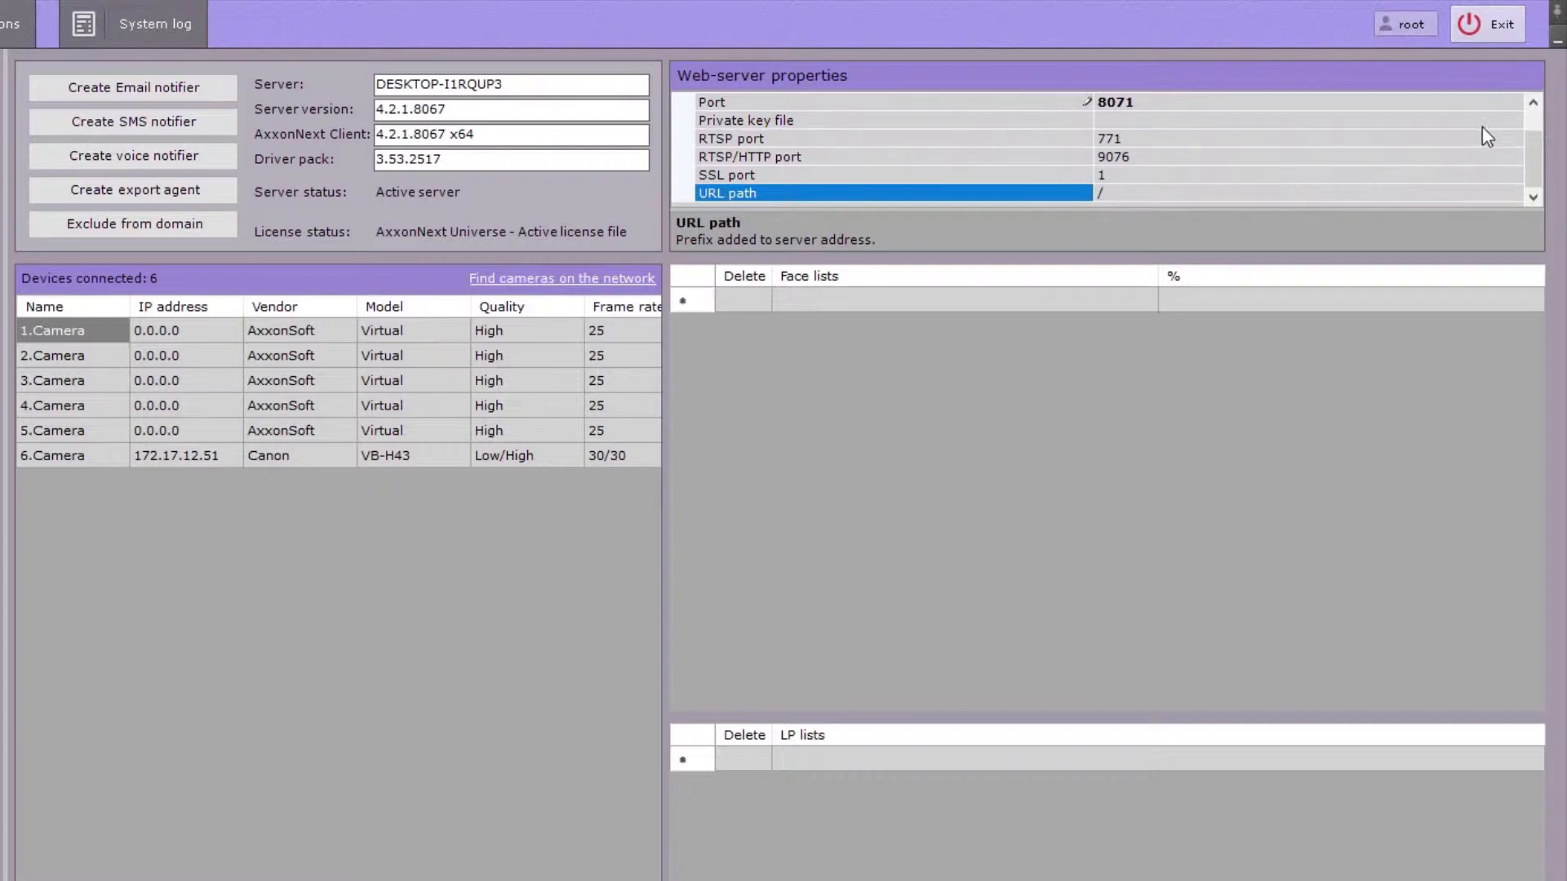
# - Choose C:/private.key as the web-server's SSL private key file
pyautogui.click(1512, 122)
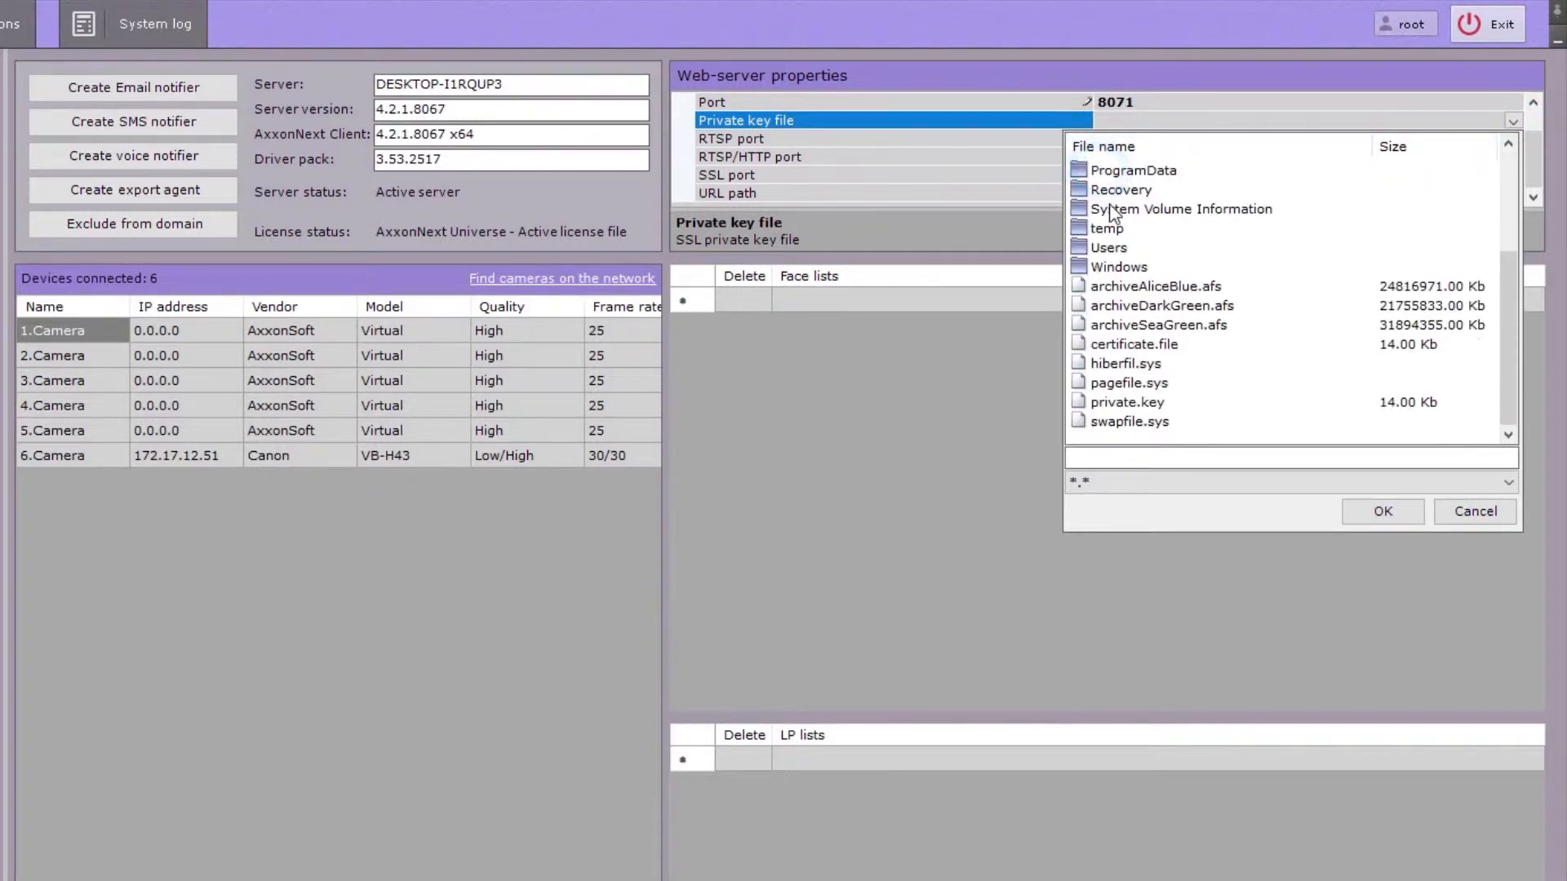
pyautogui.click(1128, 402)
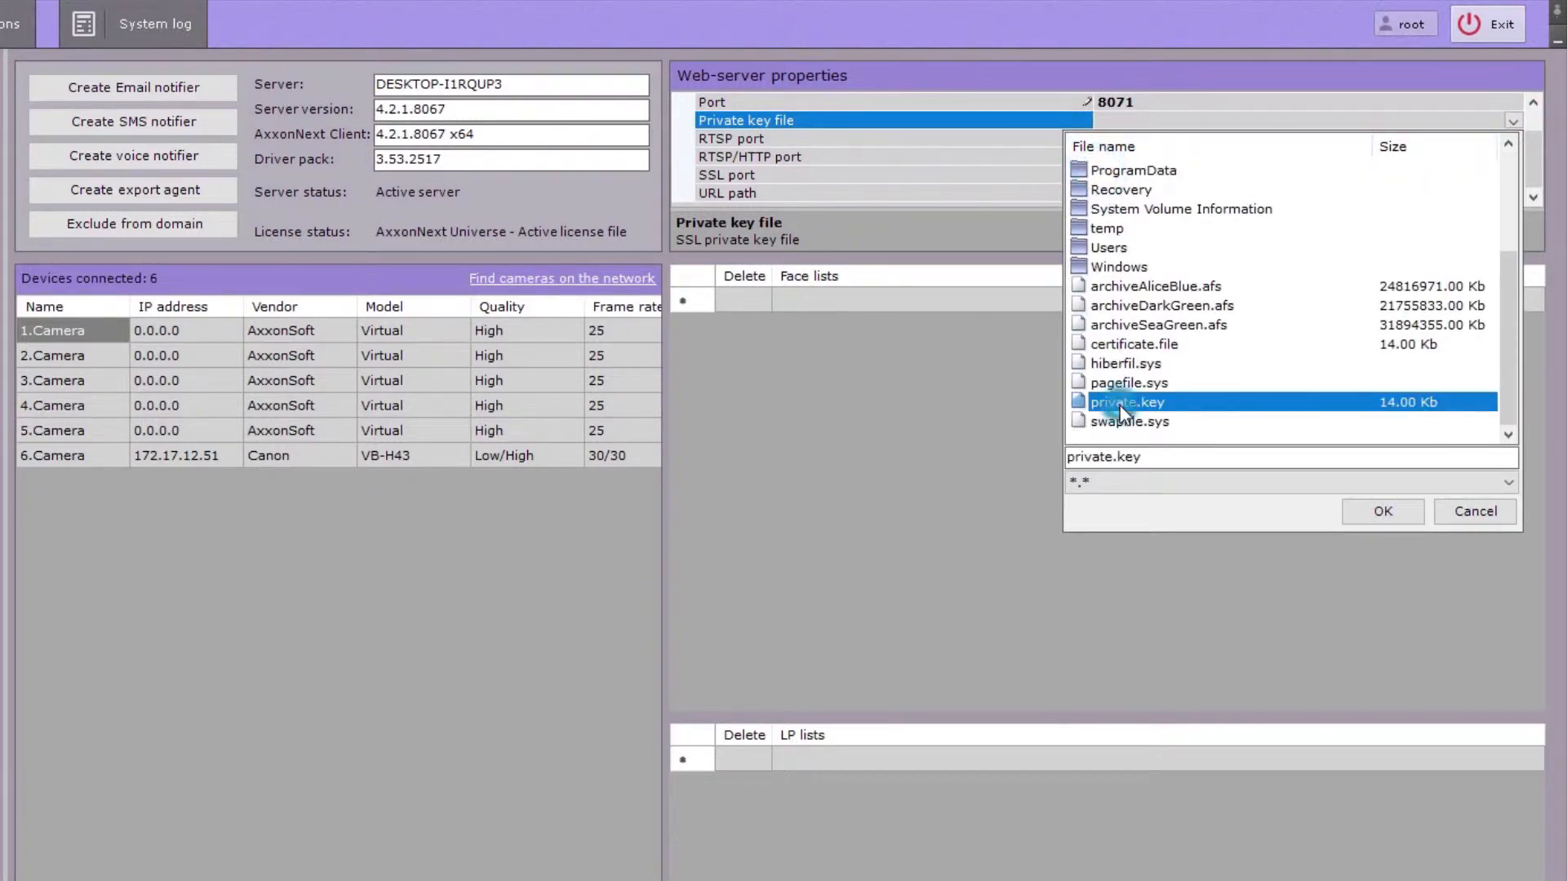
pyautogui.click(1381, 511)
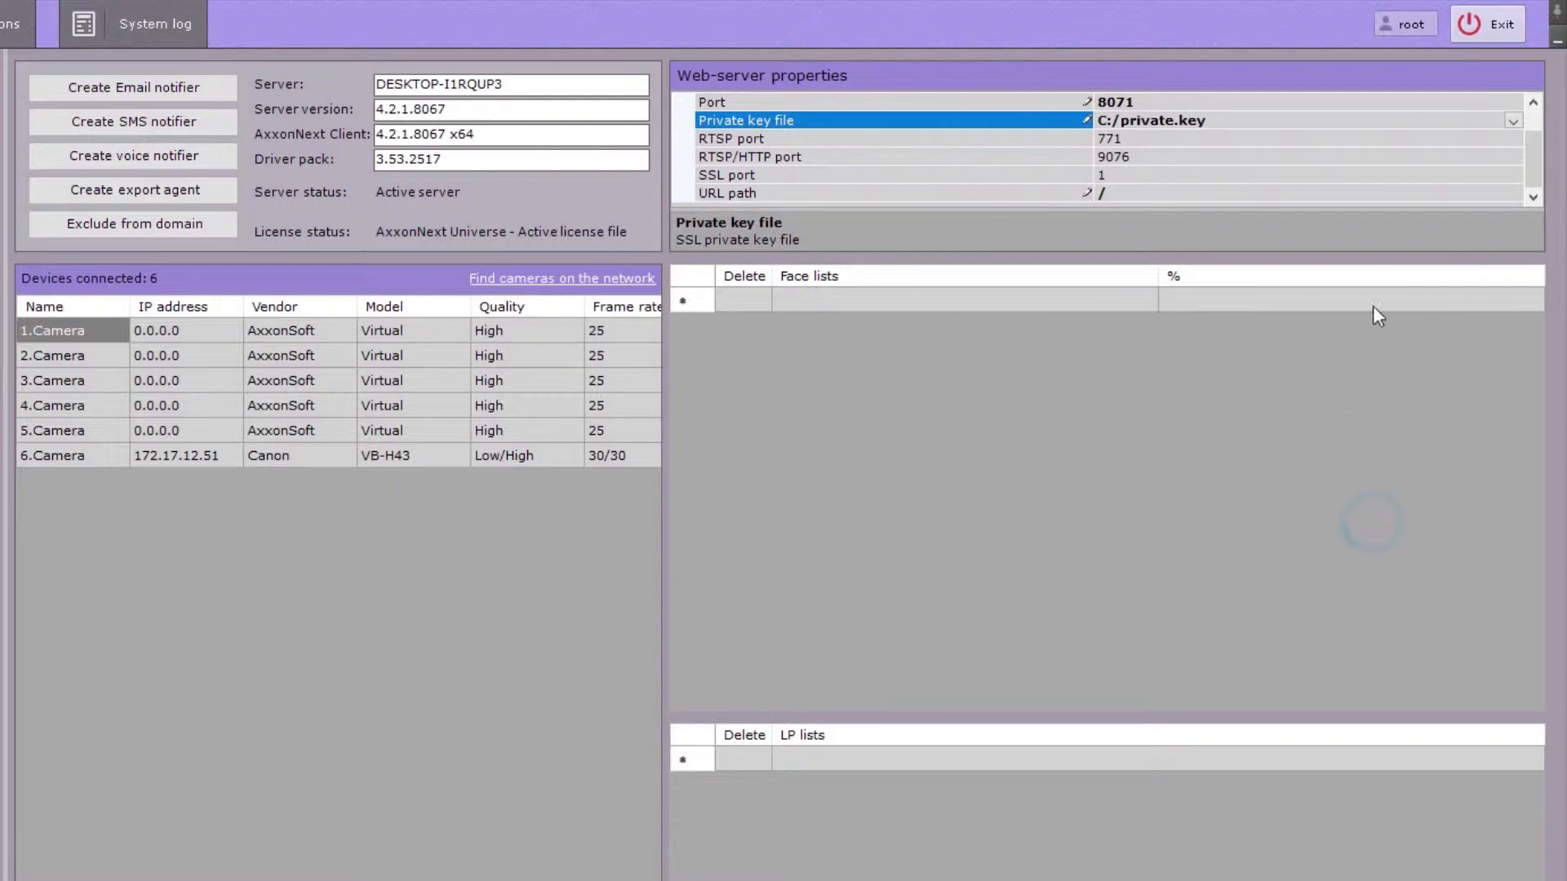
pyautogui.scroll(3)
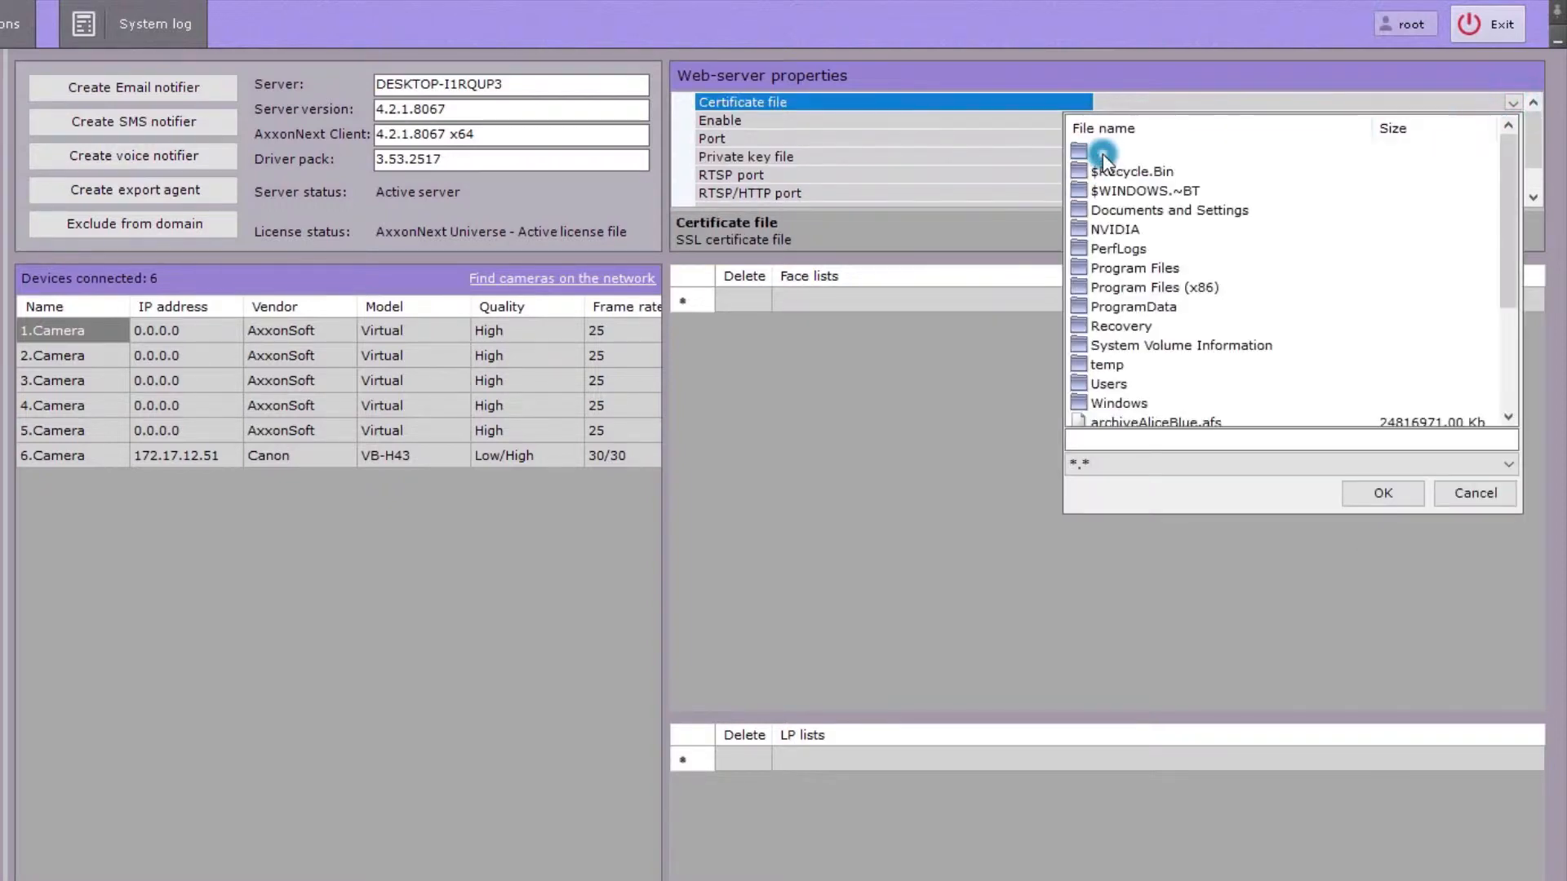
# - Choose C:/certificate.file as the web-server's SSL certificate file
pyautogui.scroll(-3)
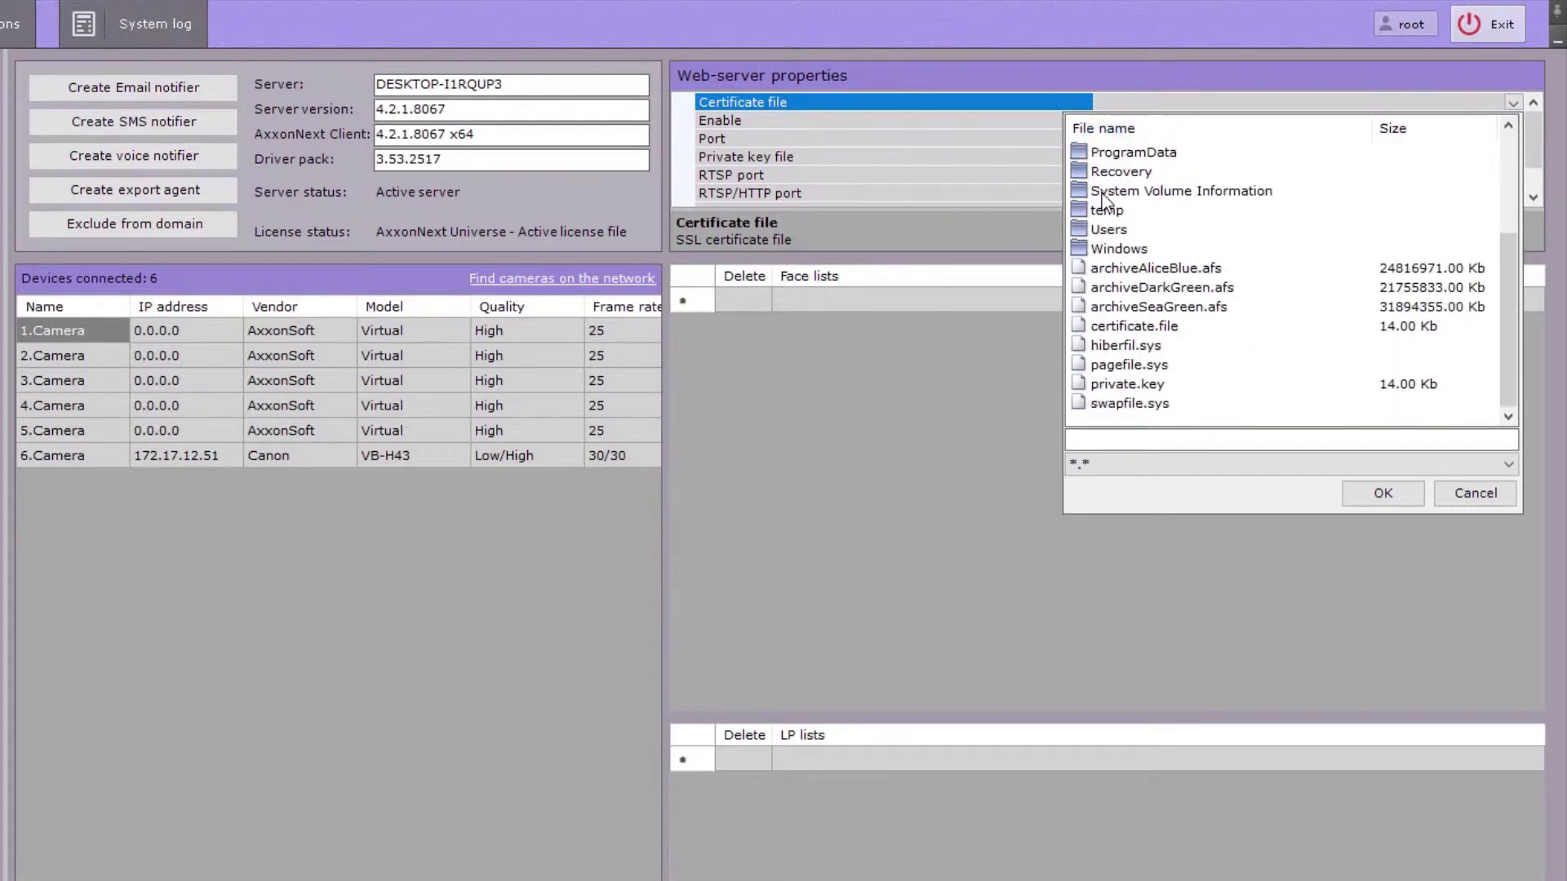
pyautogui.click(1135, 326)
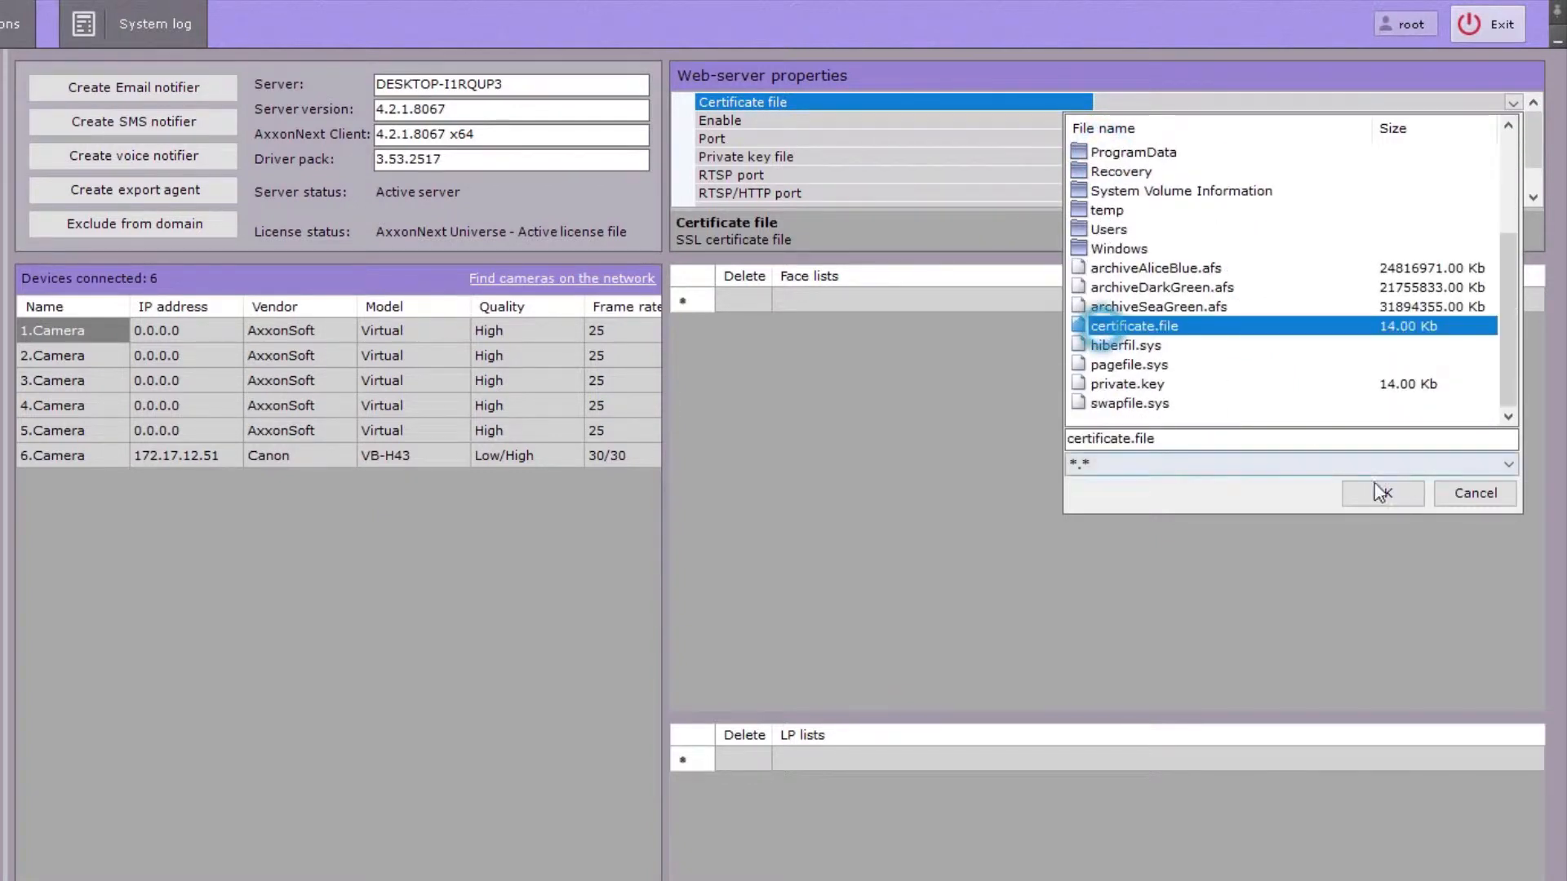
pyautogui.click(1381, 493)
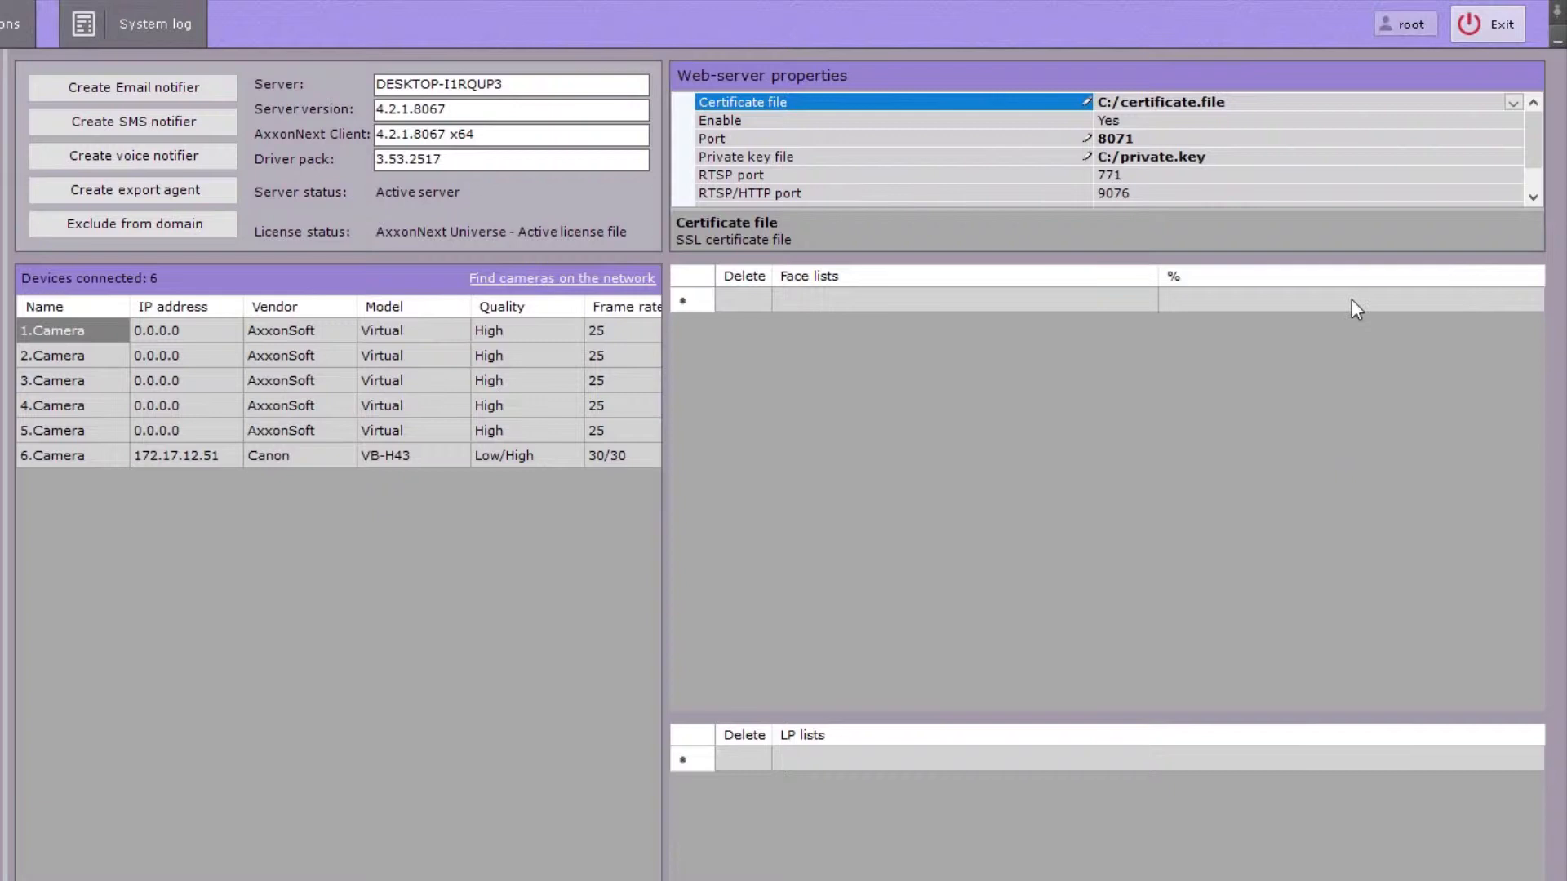
pyautogui.scroll(-3)
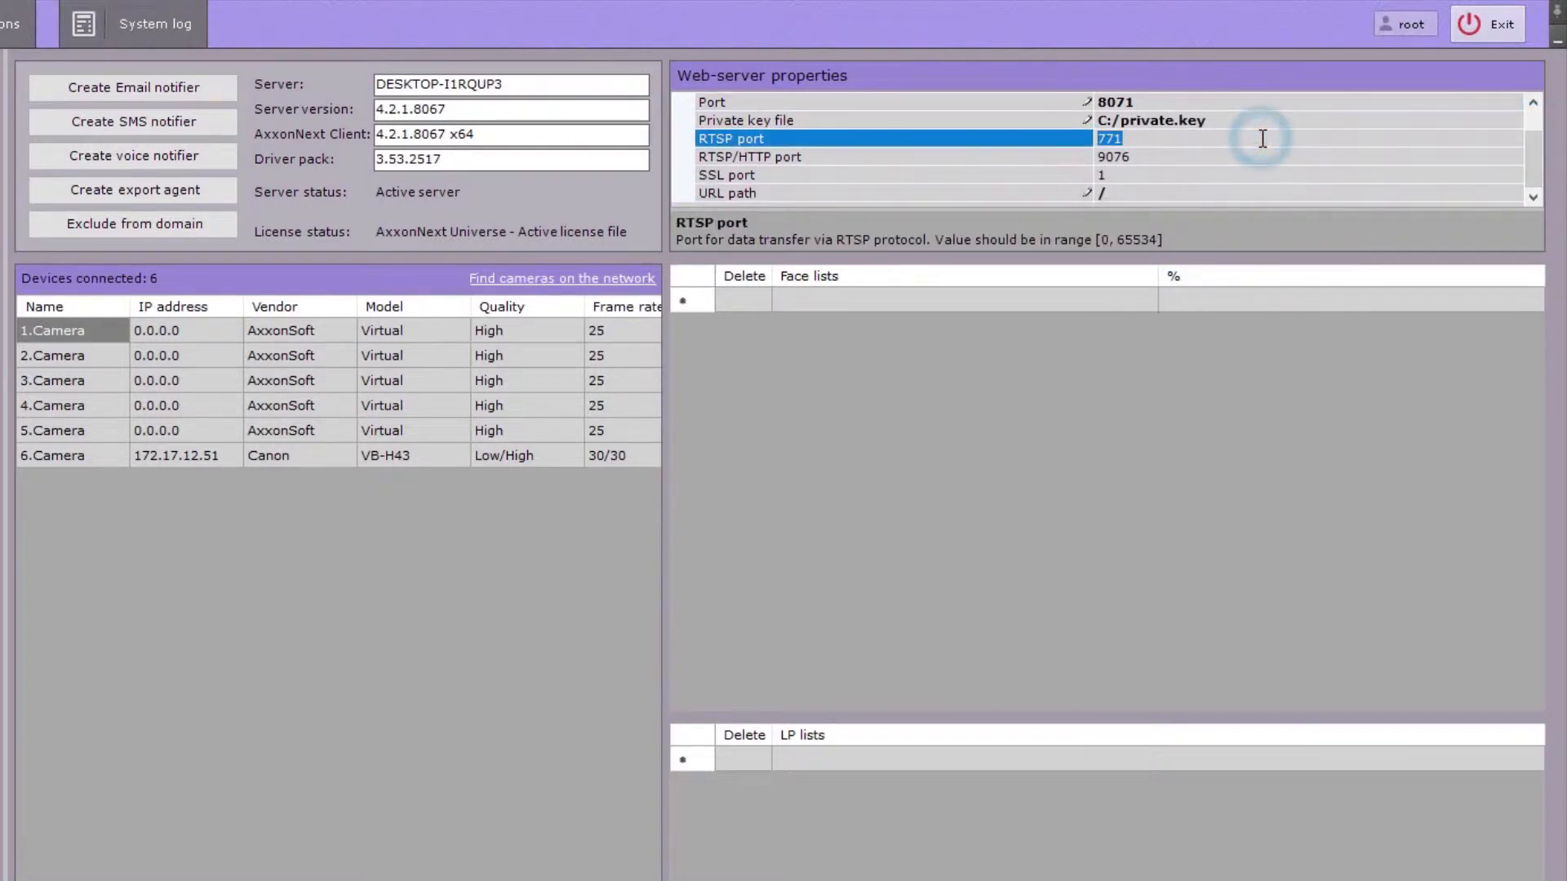
# - Set the RTSP port to 554 and replace the RTSP/HTTP port with 8554
pyautogui.write('554')
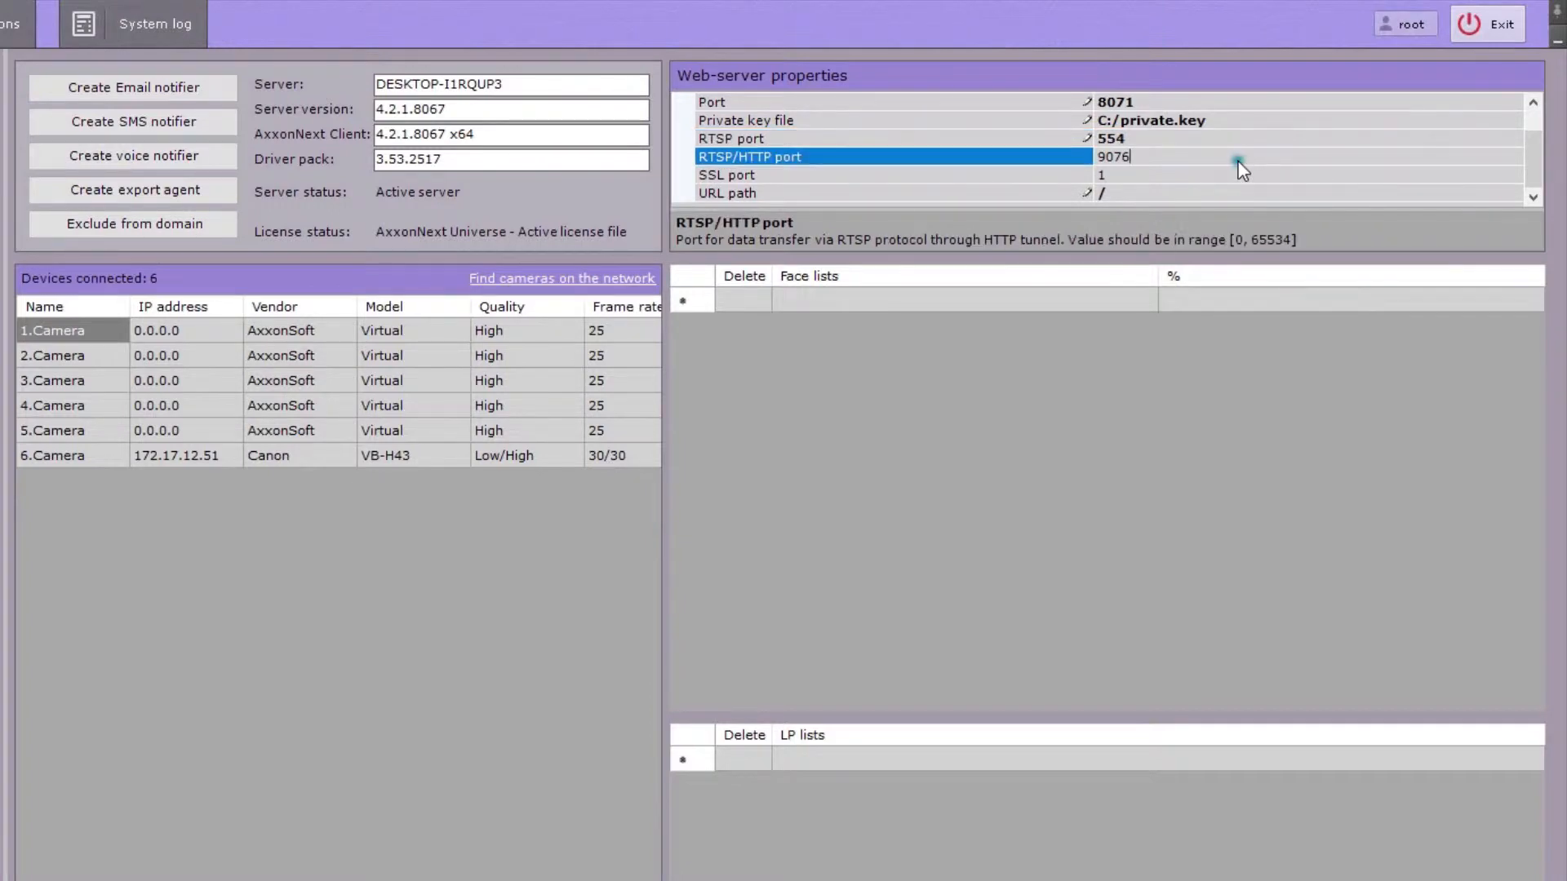
pyautogui.tripleClick(1111, 157)
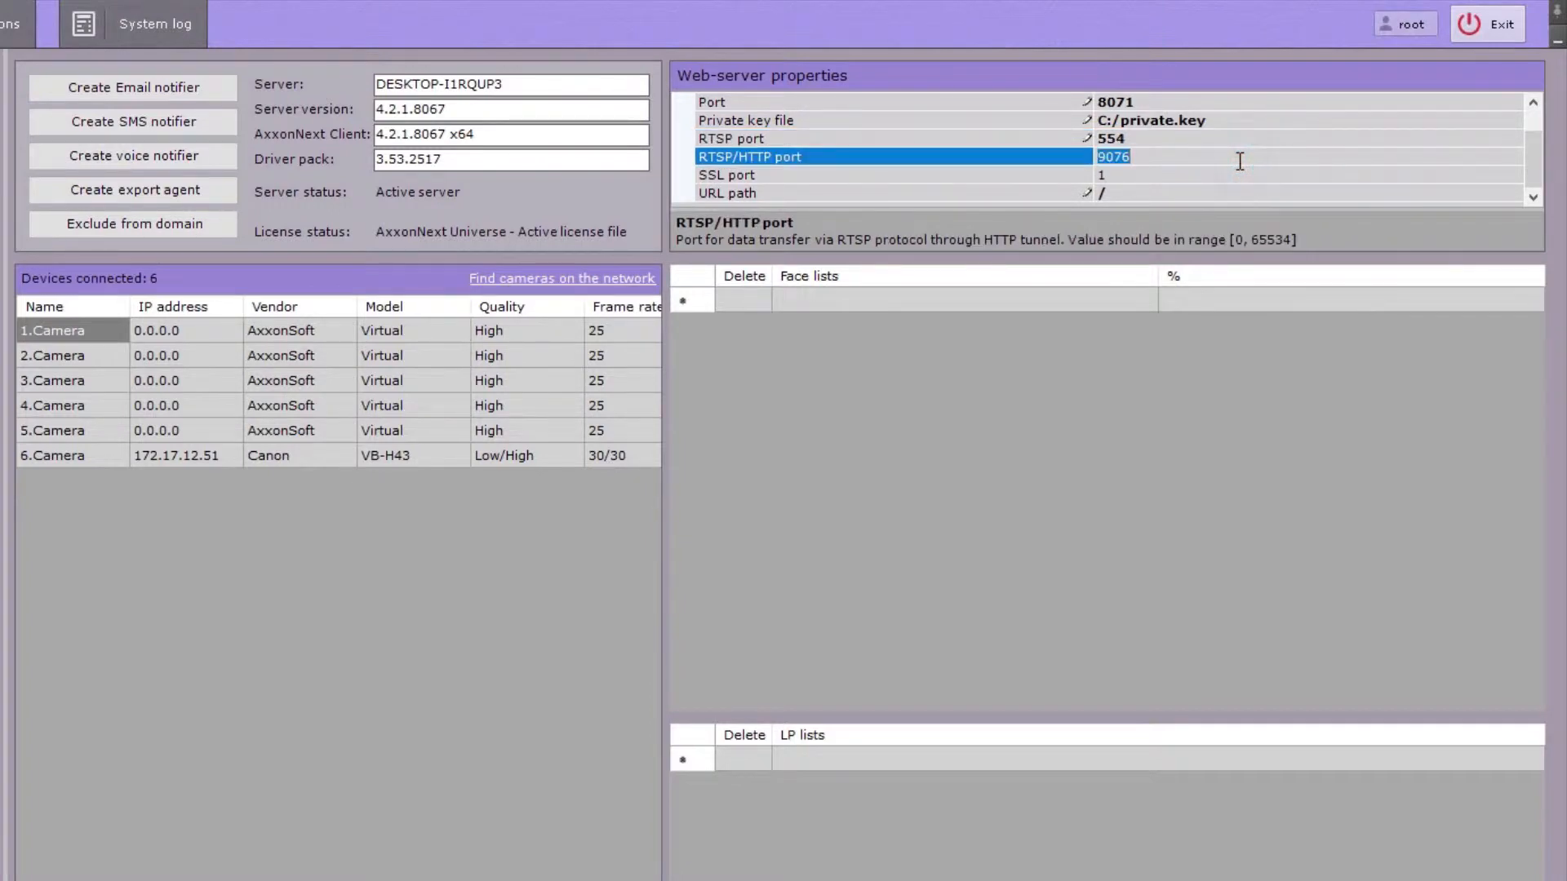
pyautogui.write('8')
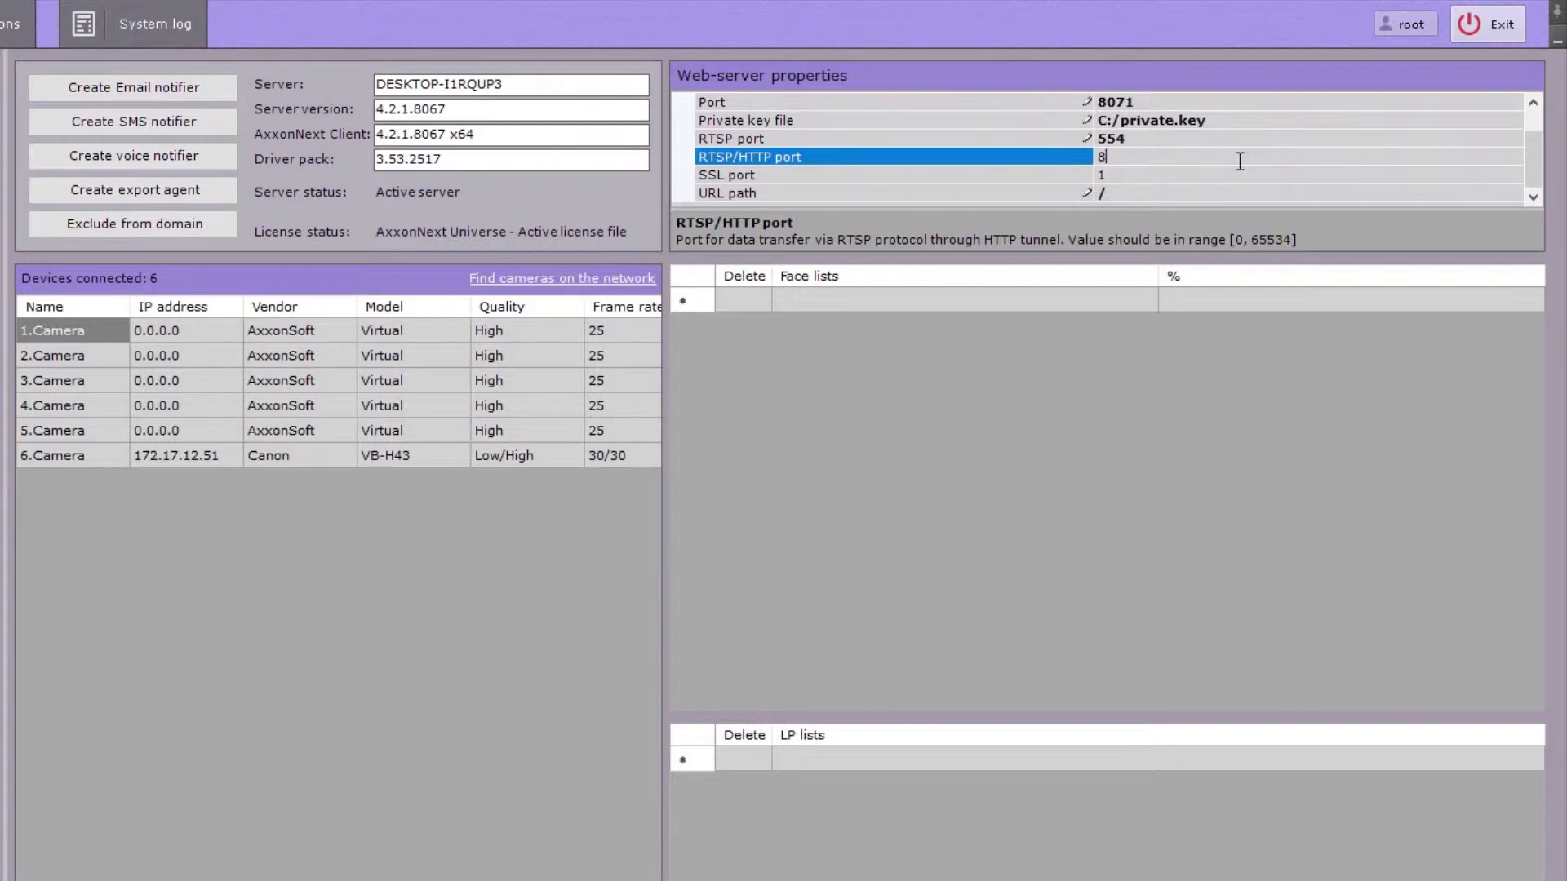
pyautogui.write('554')
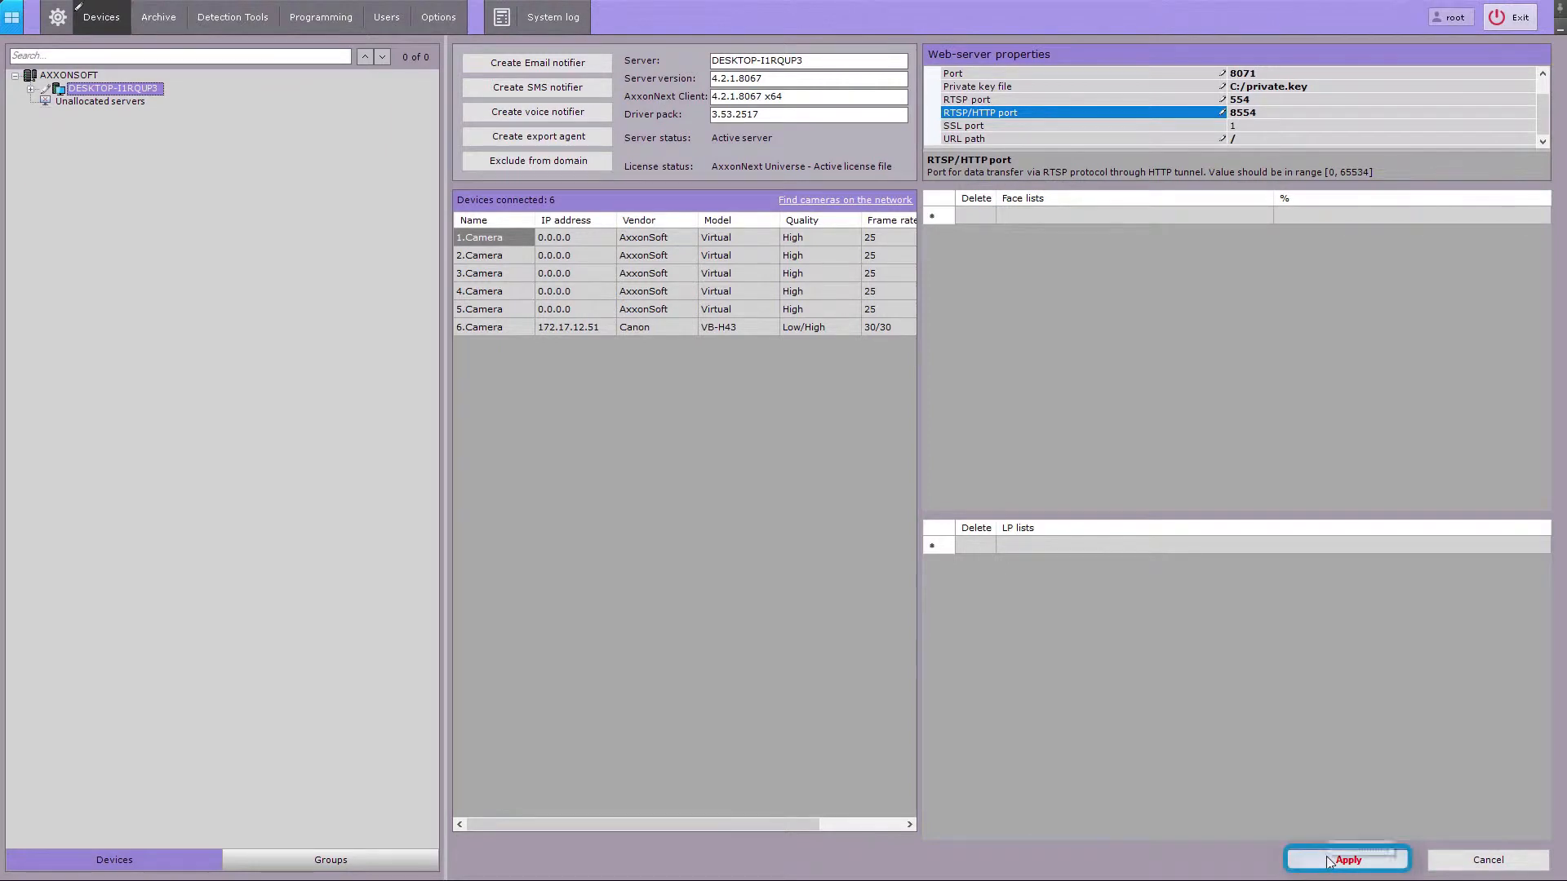
# - Apply the changed web-server properties on the server
pyautogui.click(1346, 860)
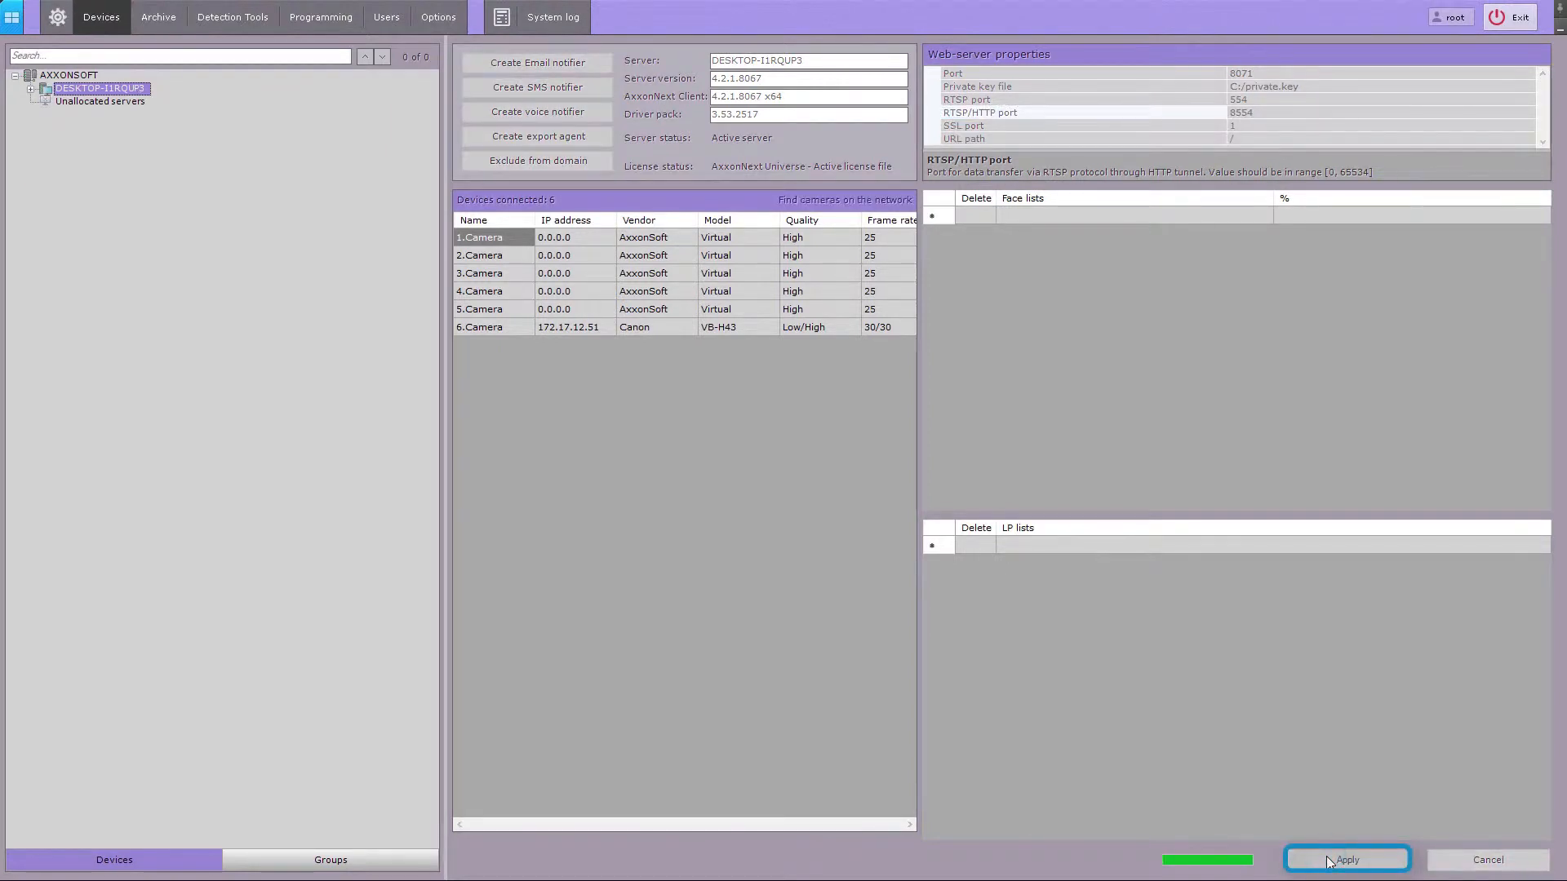
pyautogui.click(1346, 860)
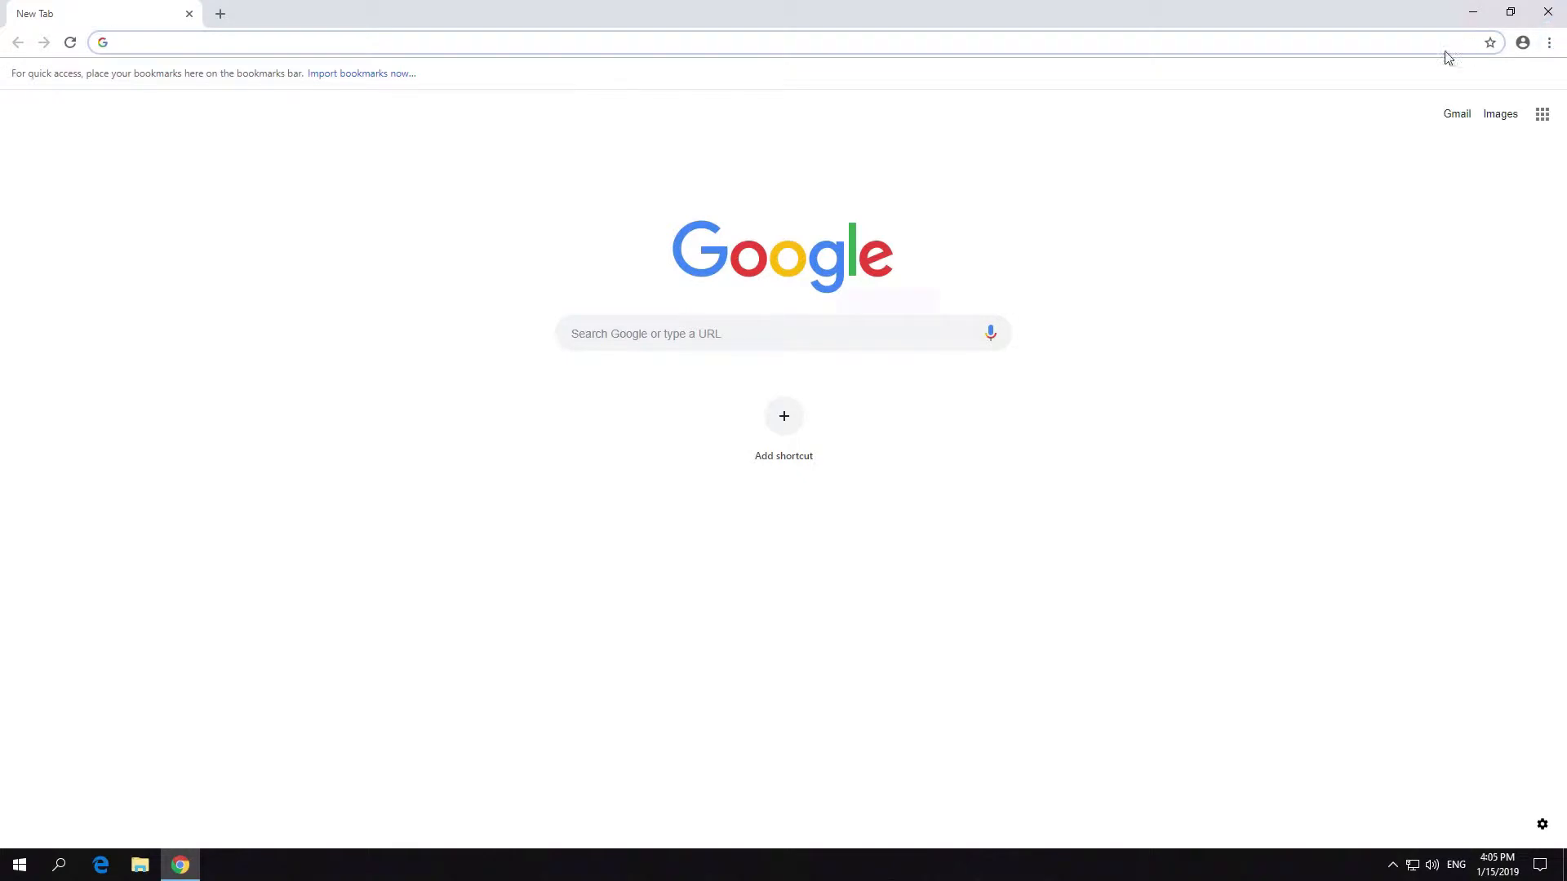
# - Sign in to the web client at 172.17.13.58:8071 as root with its password
pyautogui.click(270, 43)
pyautogui.write('172.17.13.5')
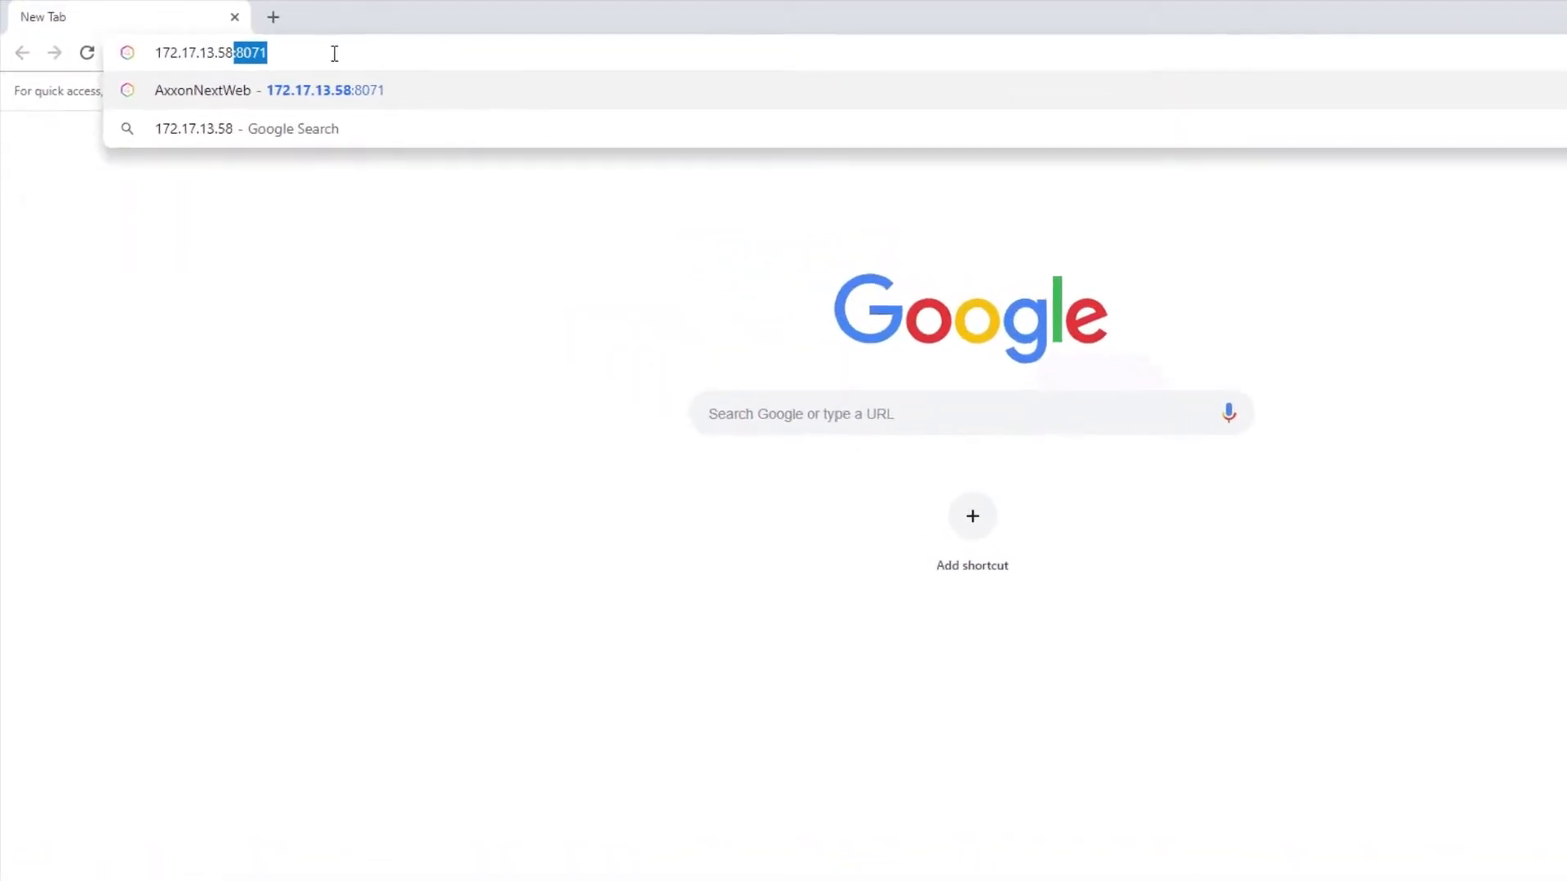
pyautogui.write('8071')
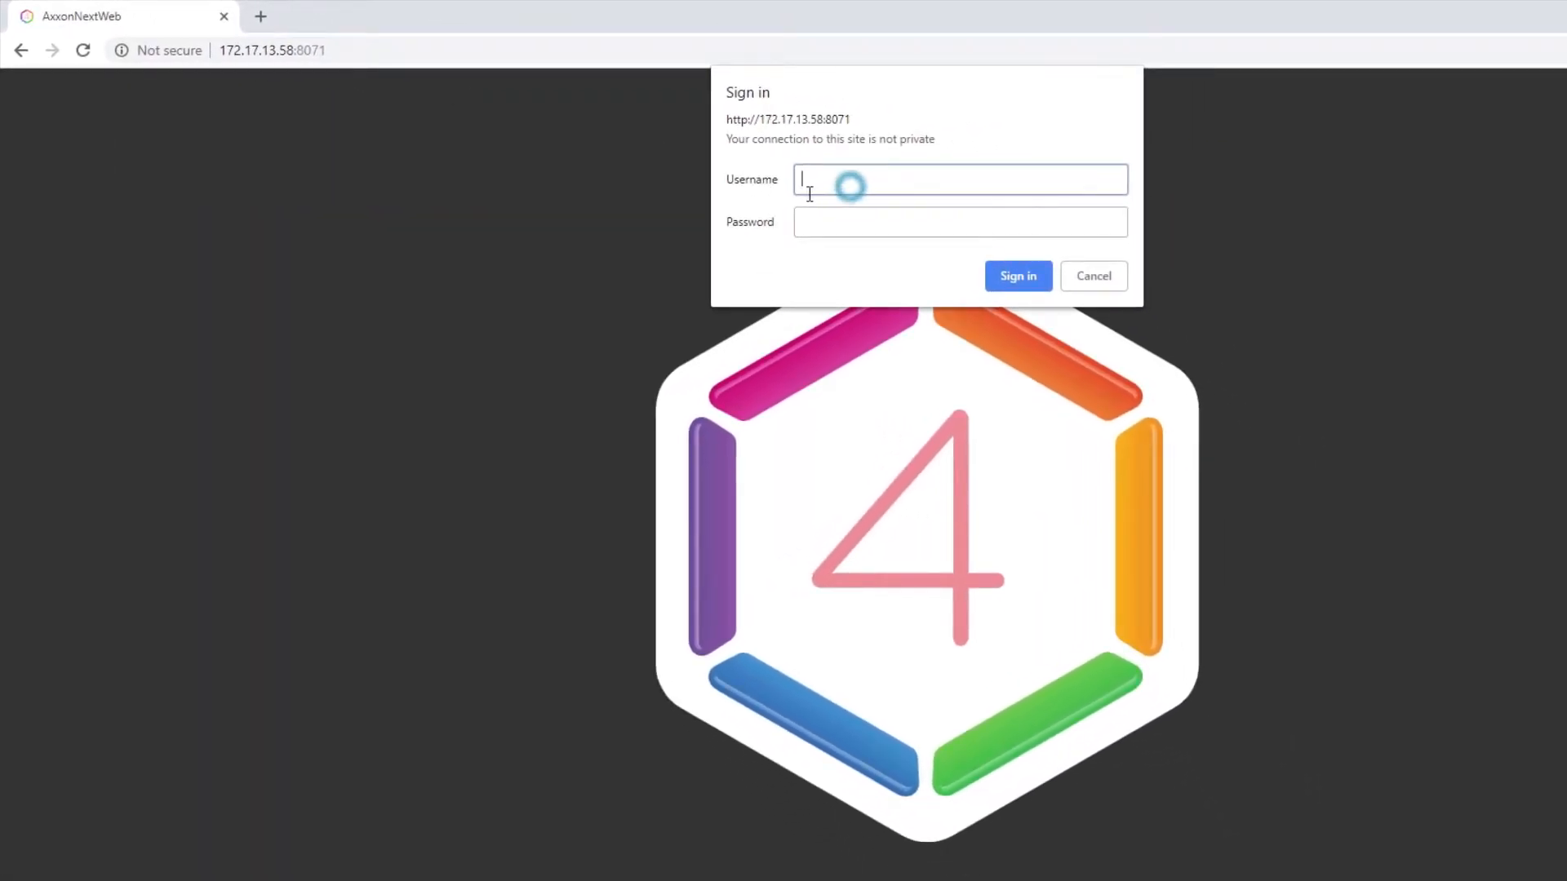
pyautogui.write('root')
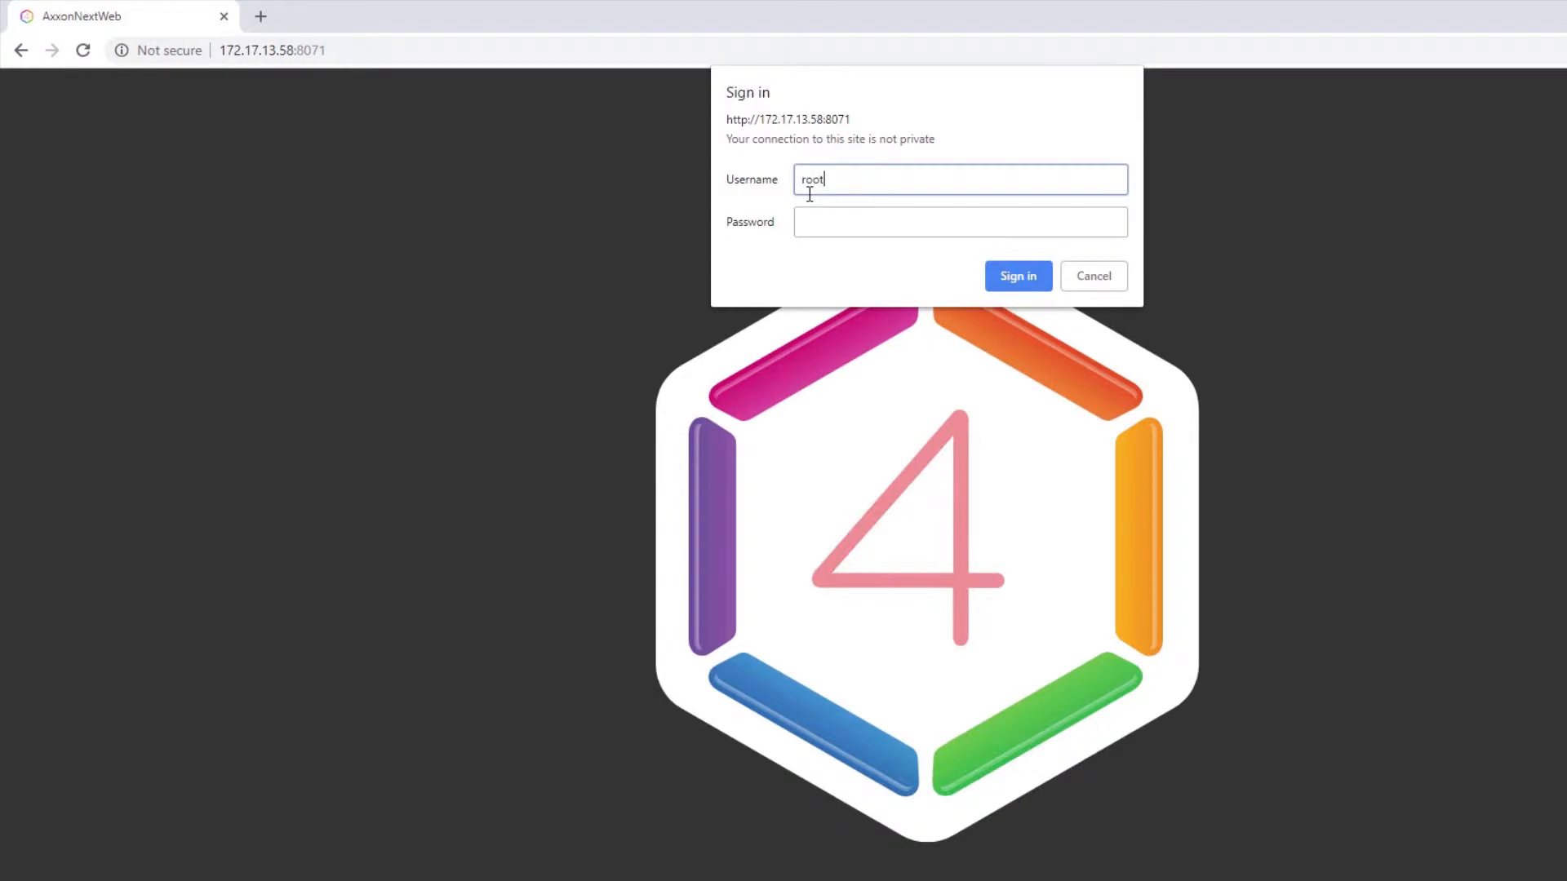
pyautogui.click(958, 222)
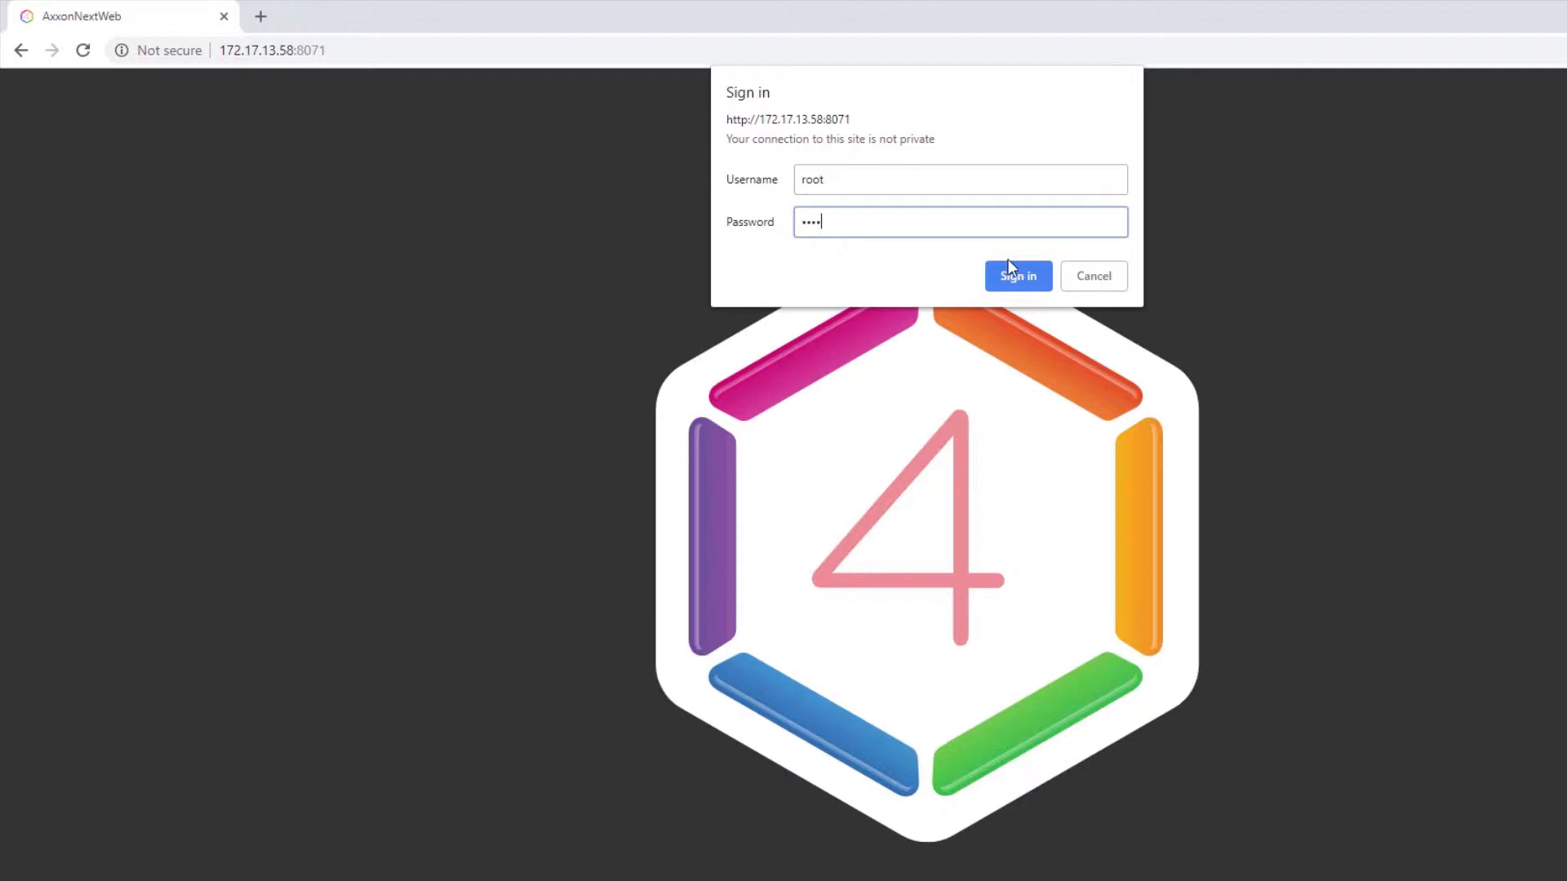
pyautogui.click(1017, 275)
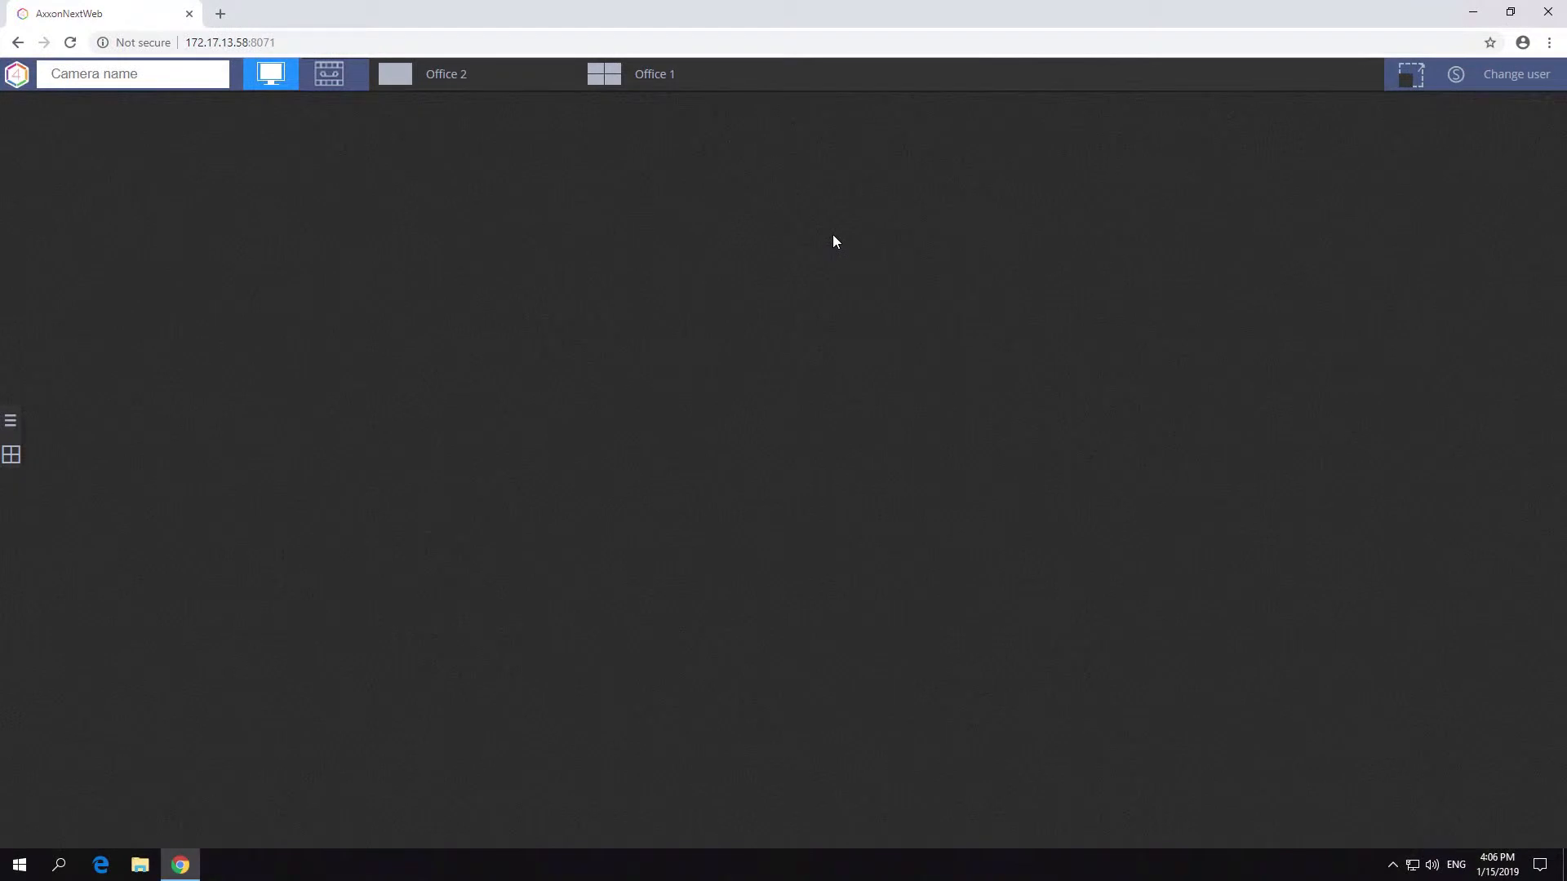
# - Show the four-camera Office 1 layout, enlarge 1 Camera, then switch to archive mode
pyautogui.click(1410, 73)
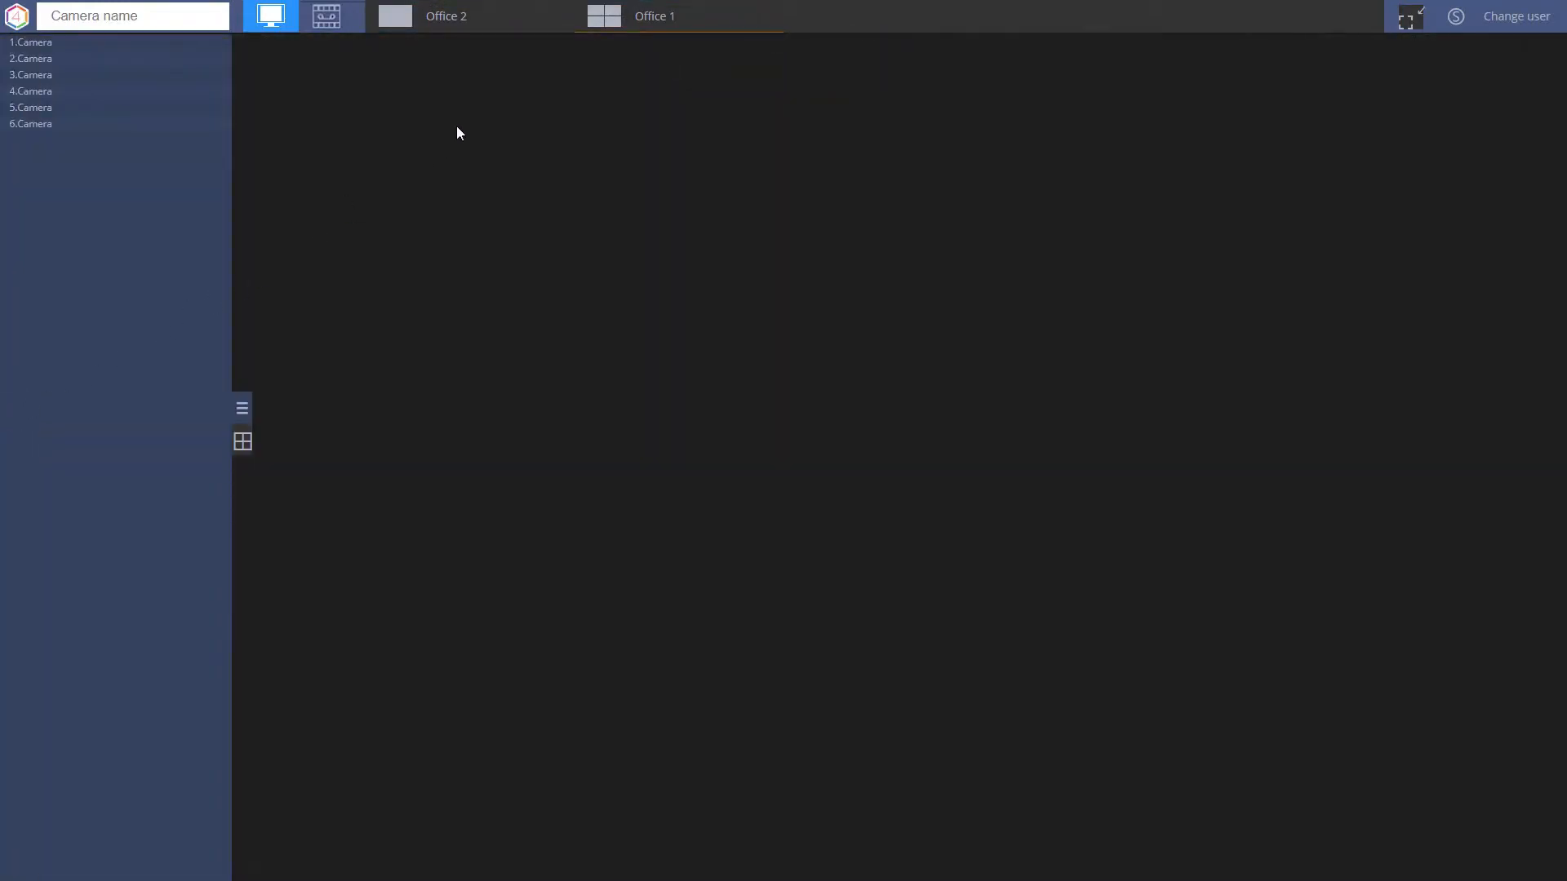
pyautogui.click(653, 17)
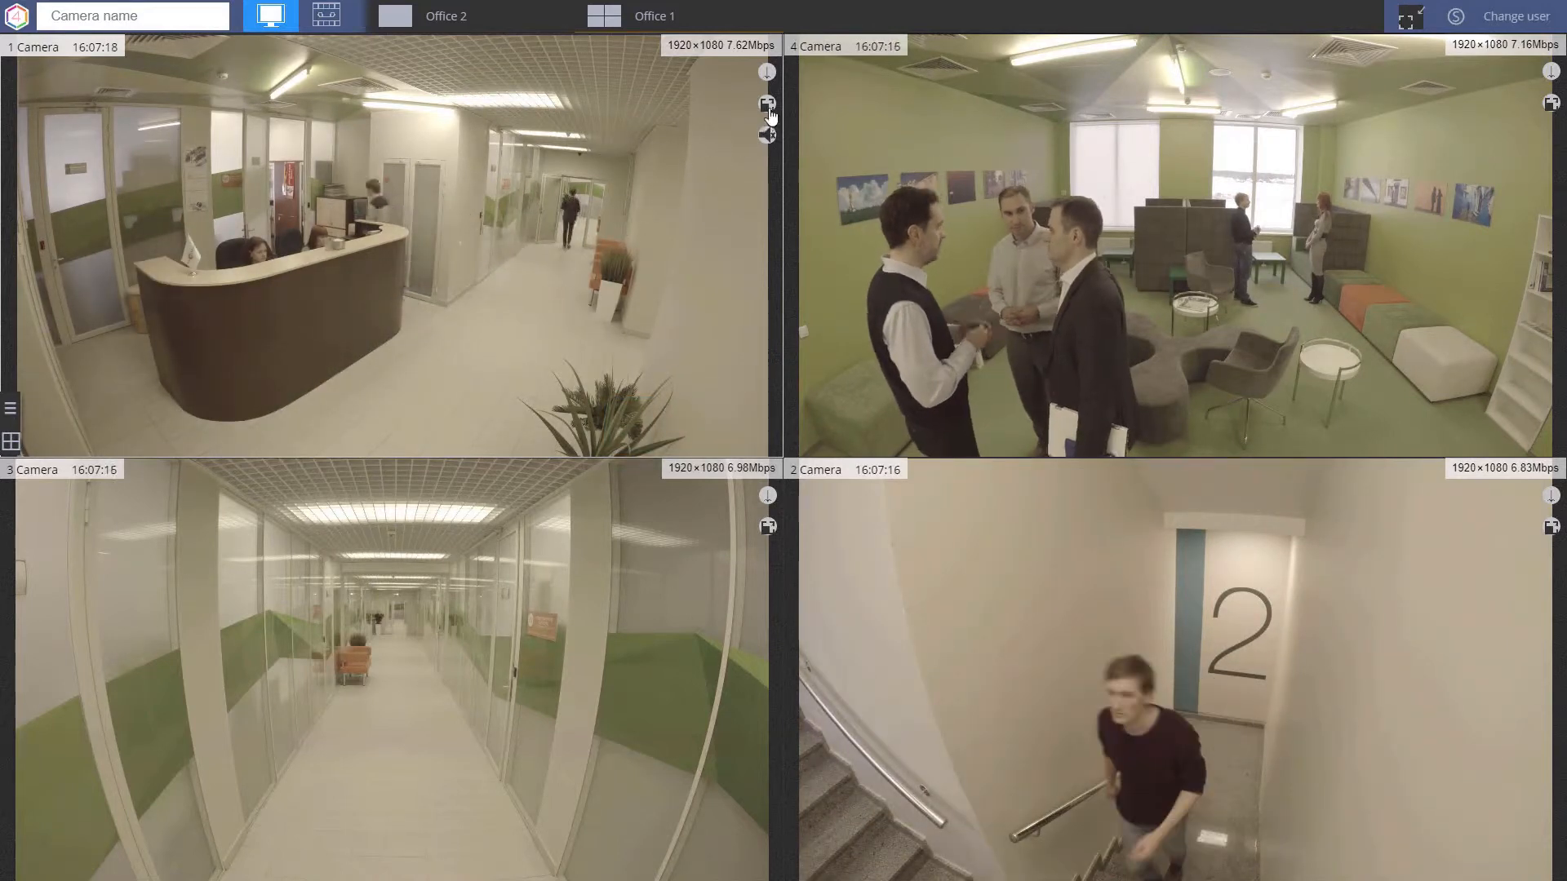
pyautogui.doubleClick(390, 249)
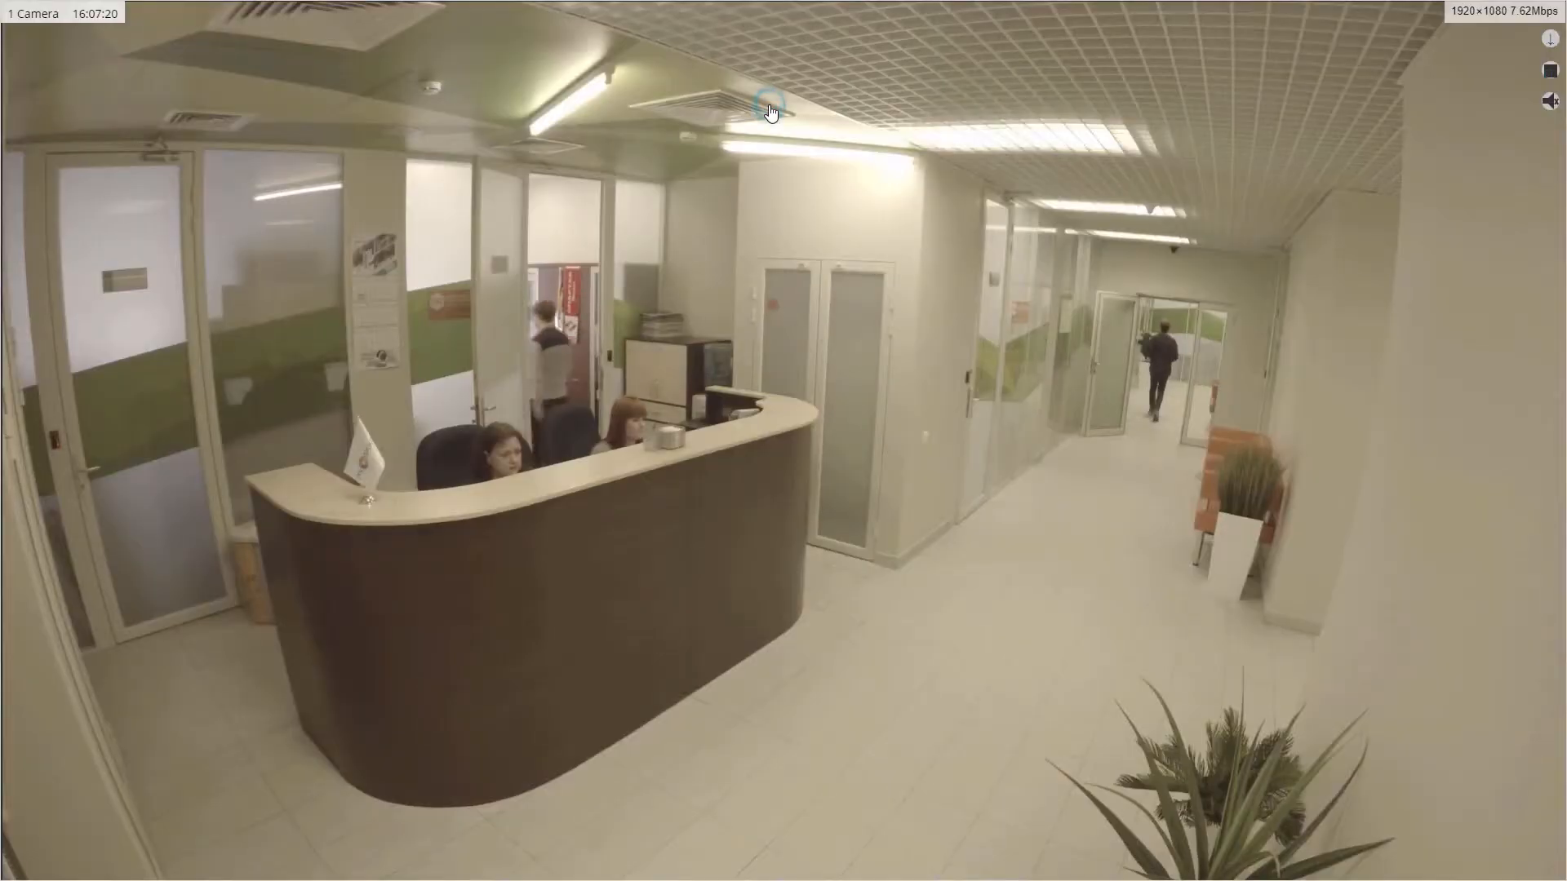
pyautogui.moveTo(1347, 132)
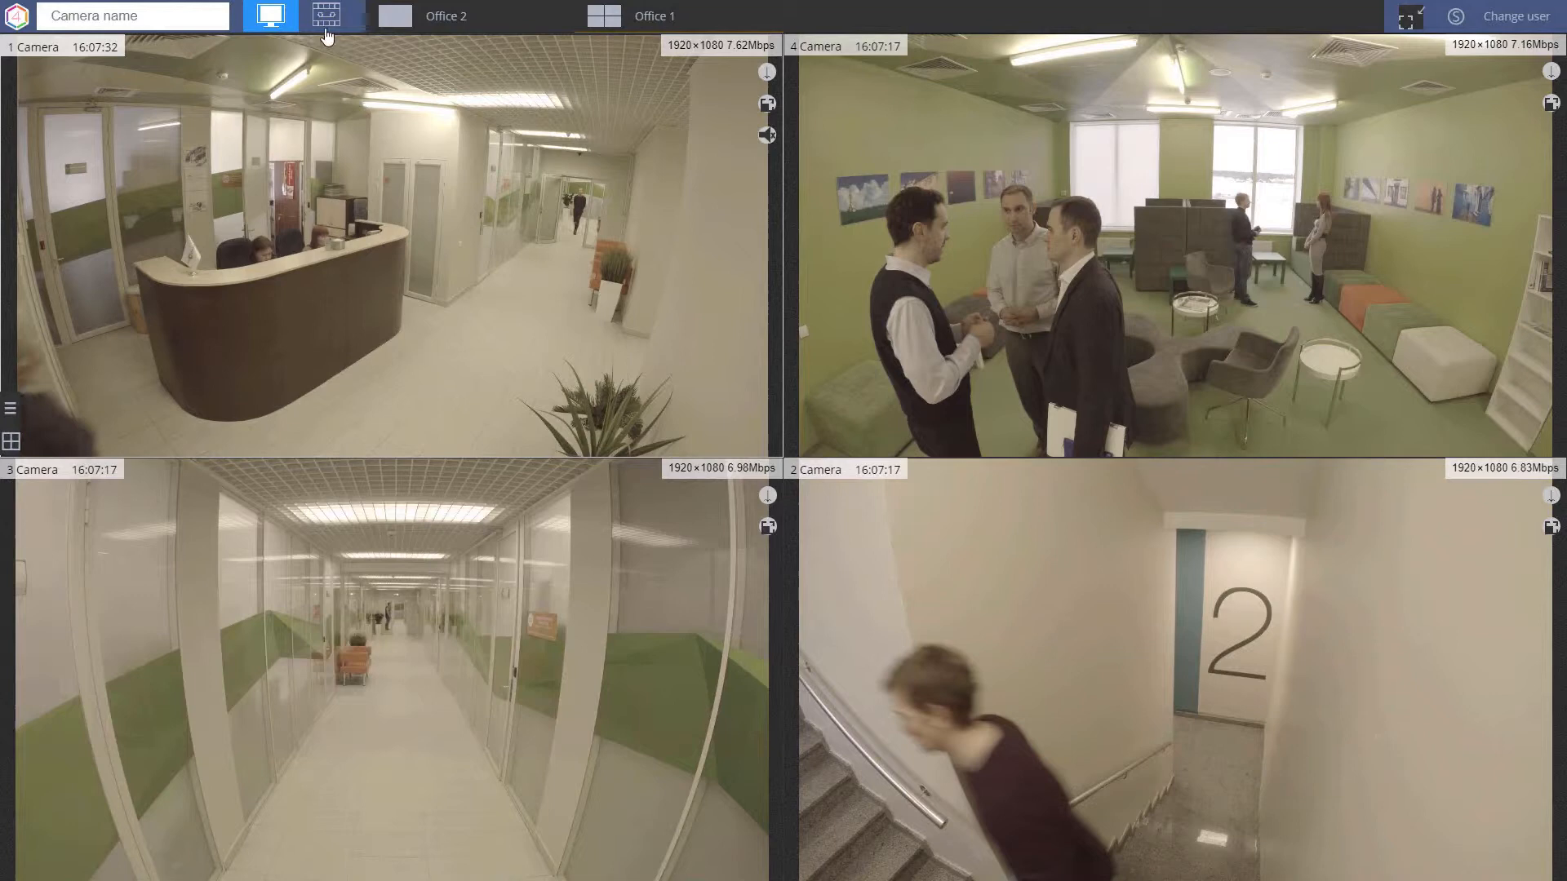
pyautogui.moveTo(330, 15)
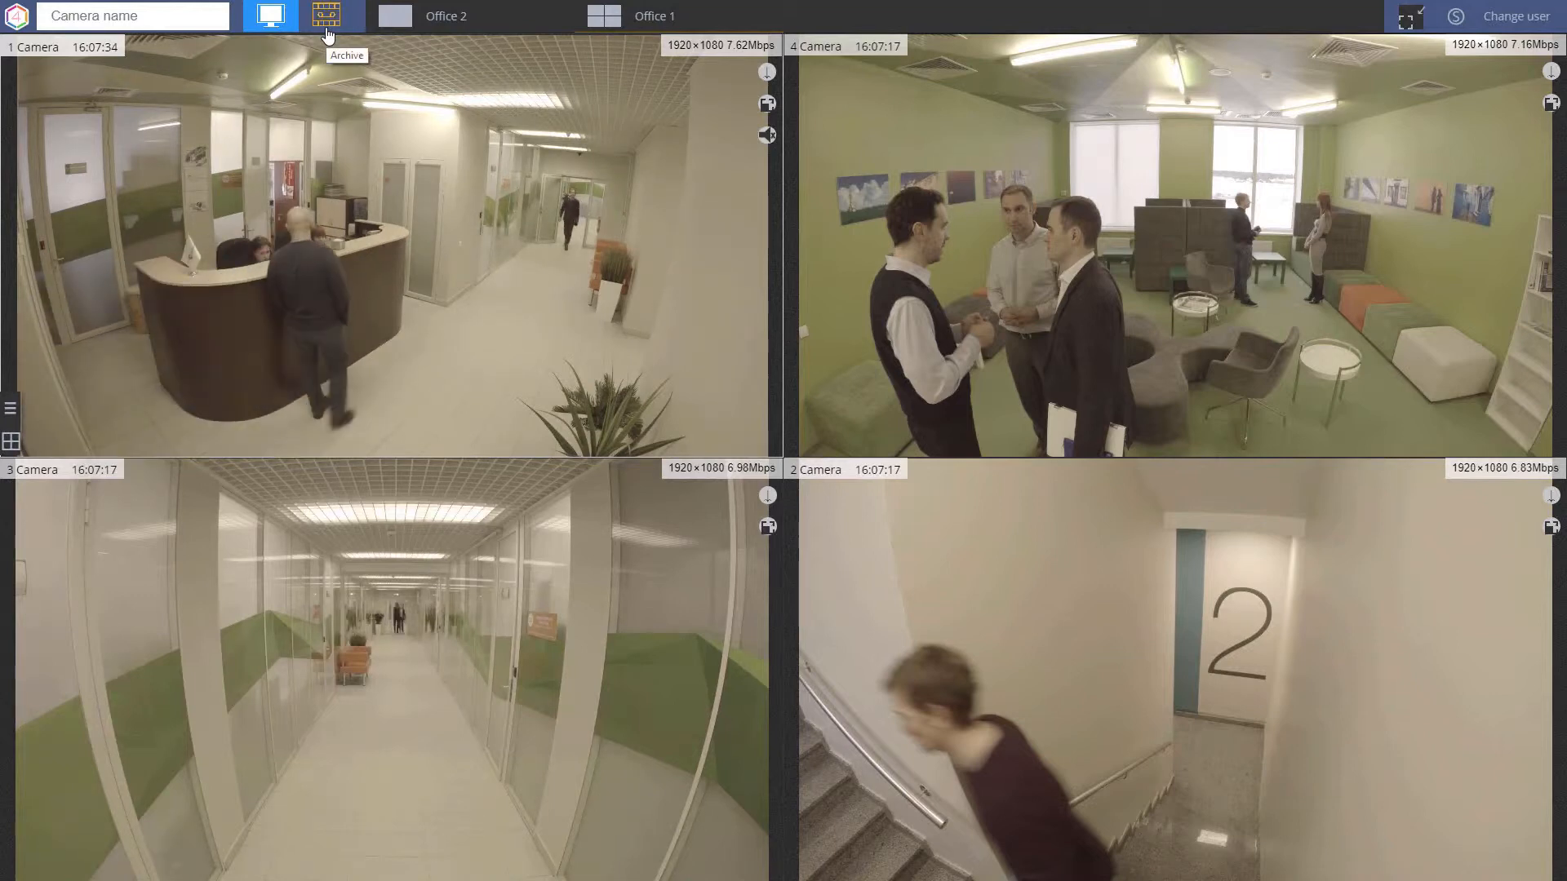
pyautogui.click(325, 17)
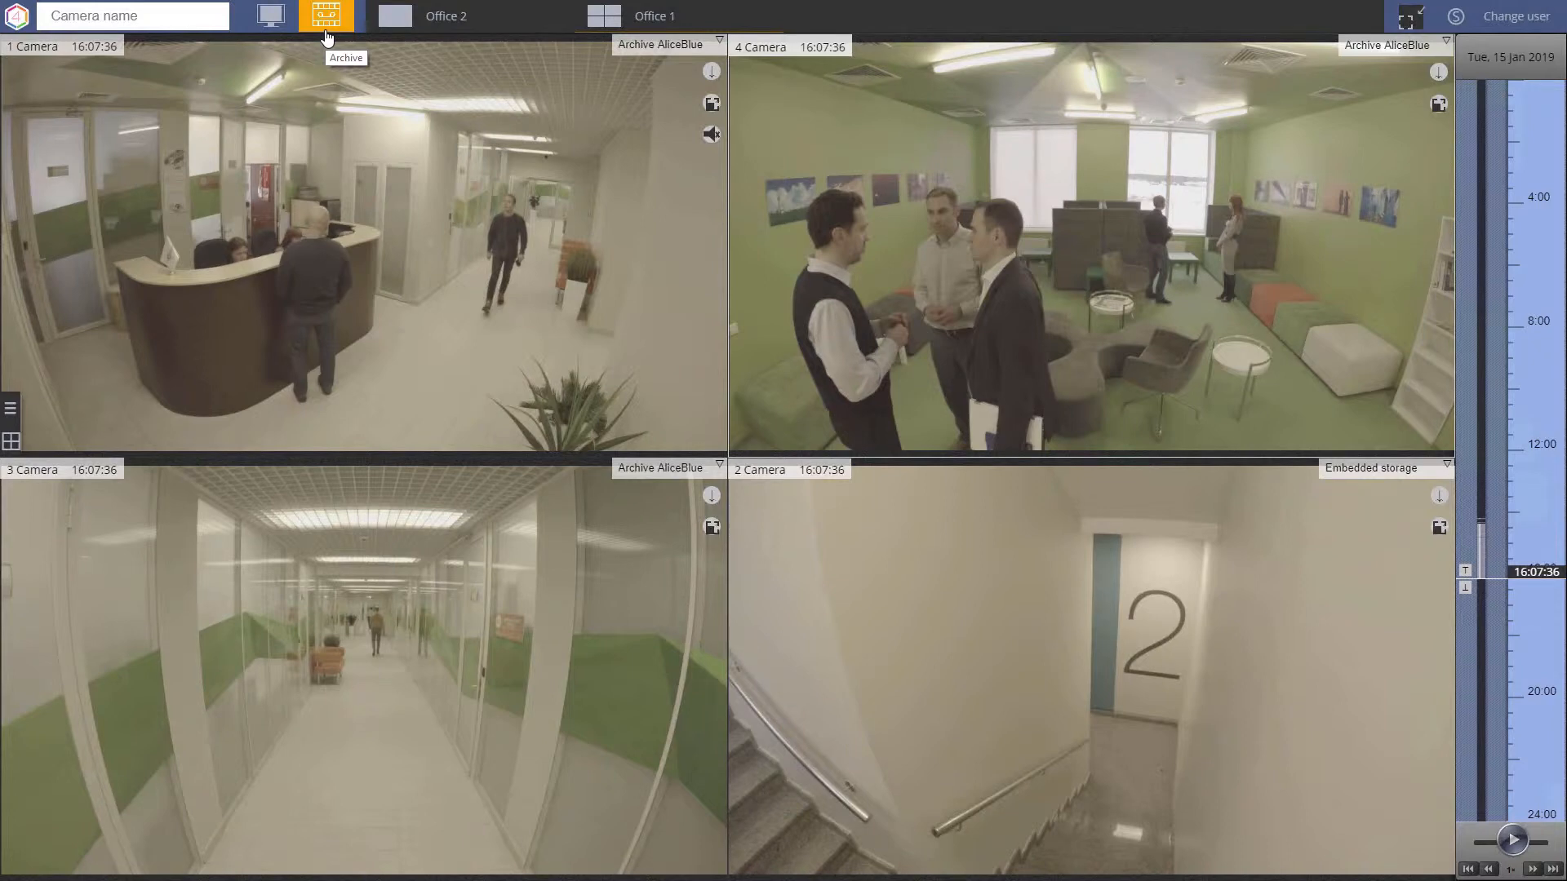
pyautogui.moveTo(711, 71)
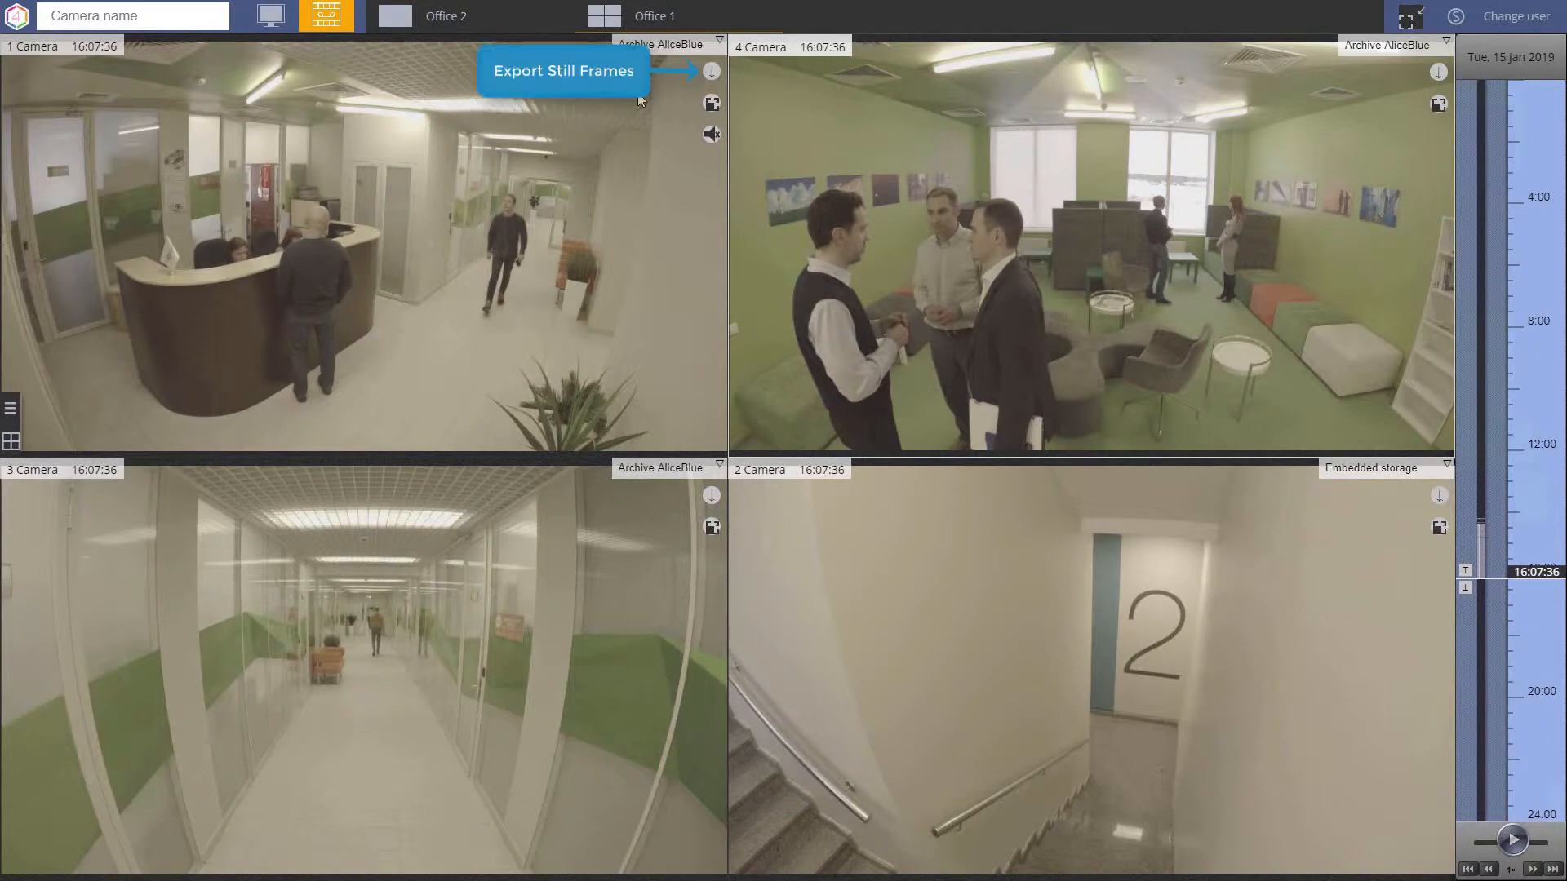
# - Export 1 Camera's recorded frames as a video sequence, zoom the timeline, and return to live video
pyautogui.click(712, 70)
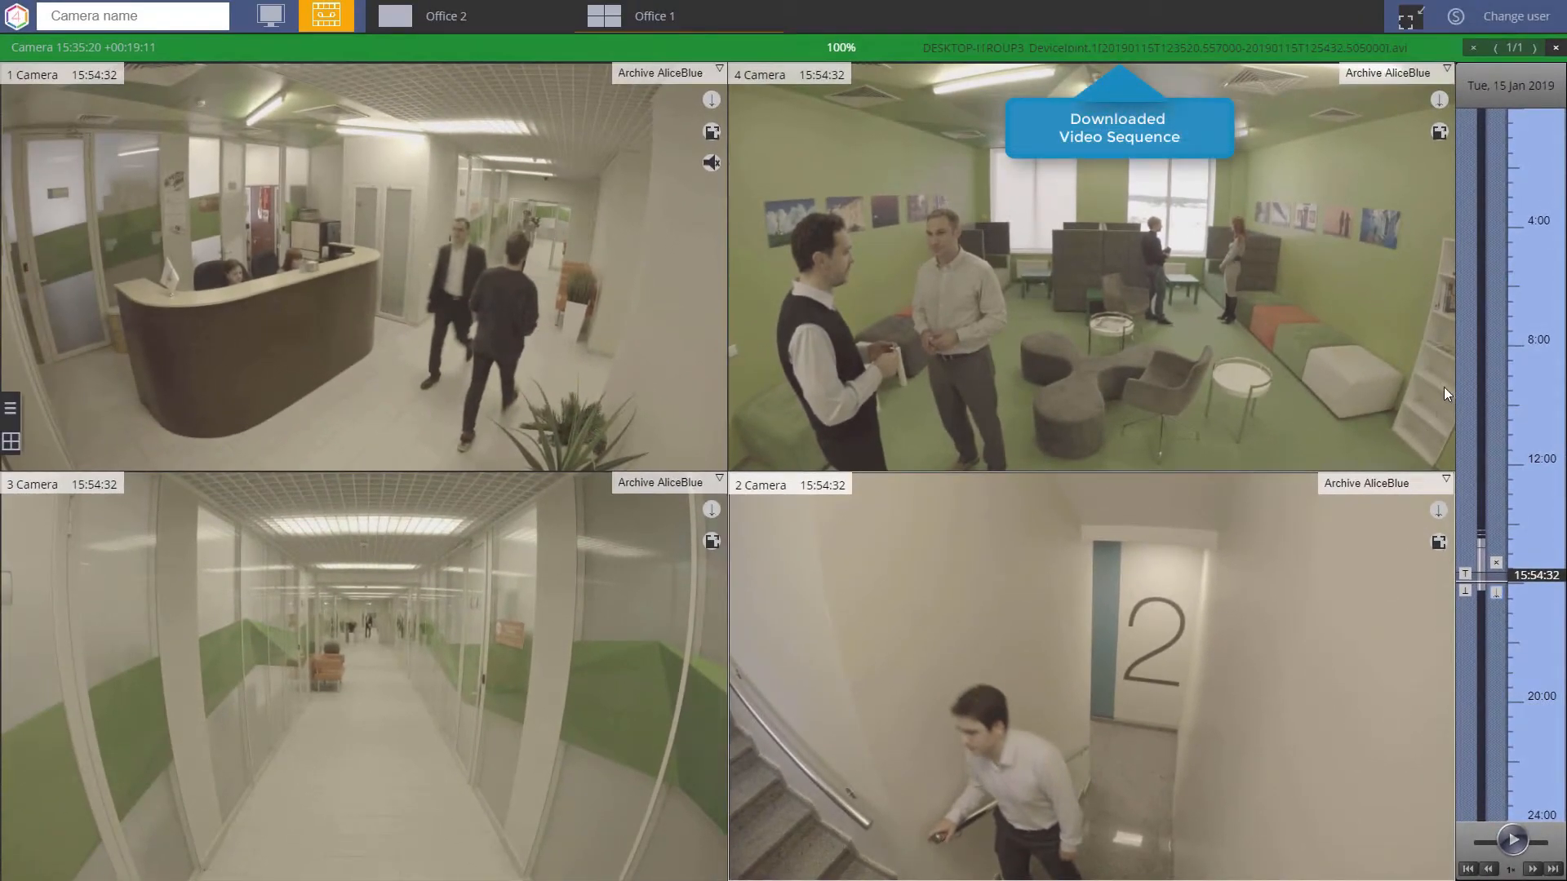
pyautogui.moveTo(1556, 56)
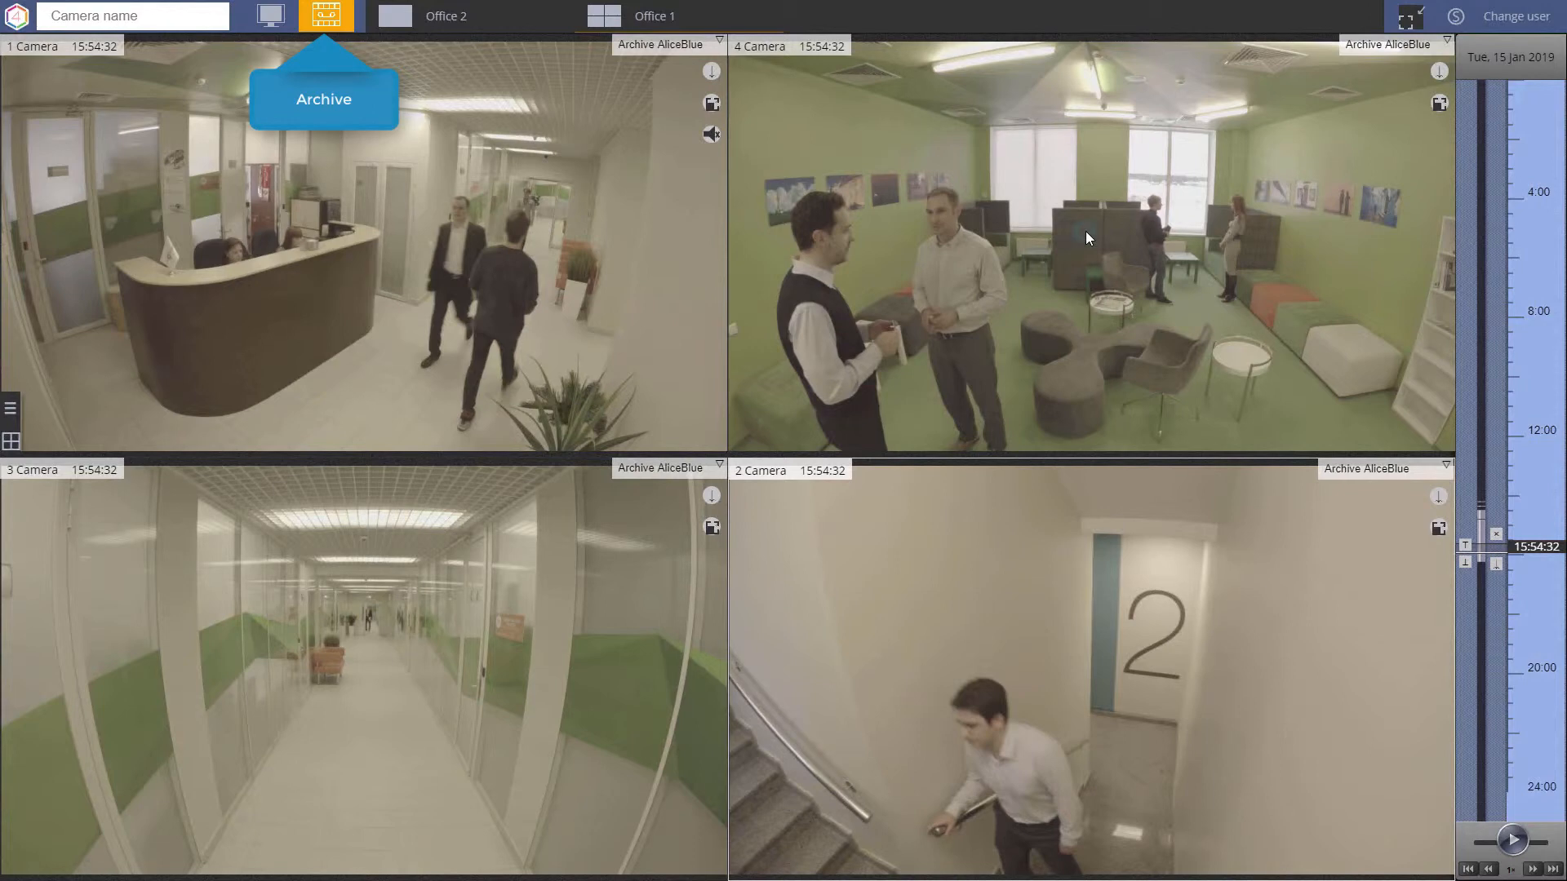
pyautogui.scroll(3)
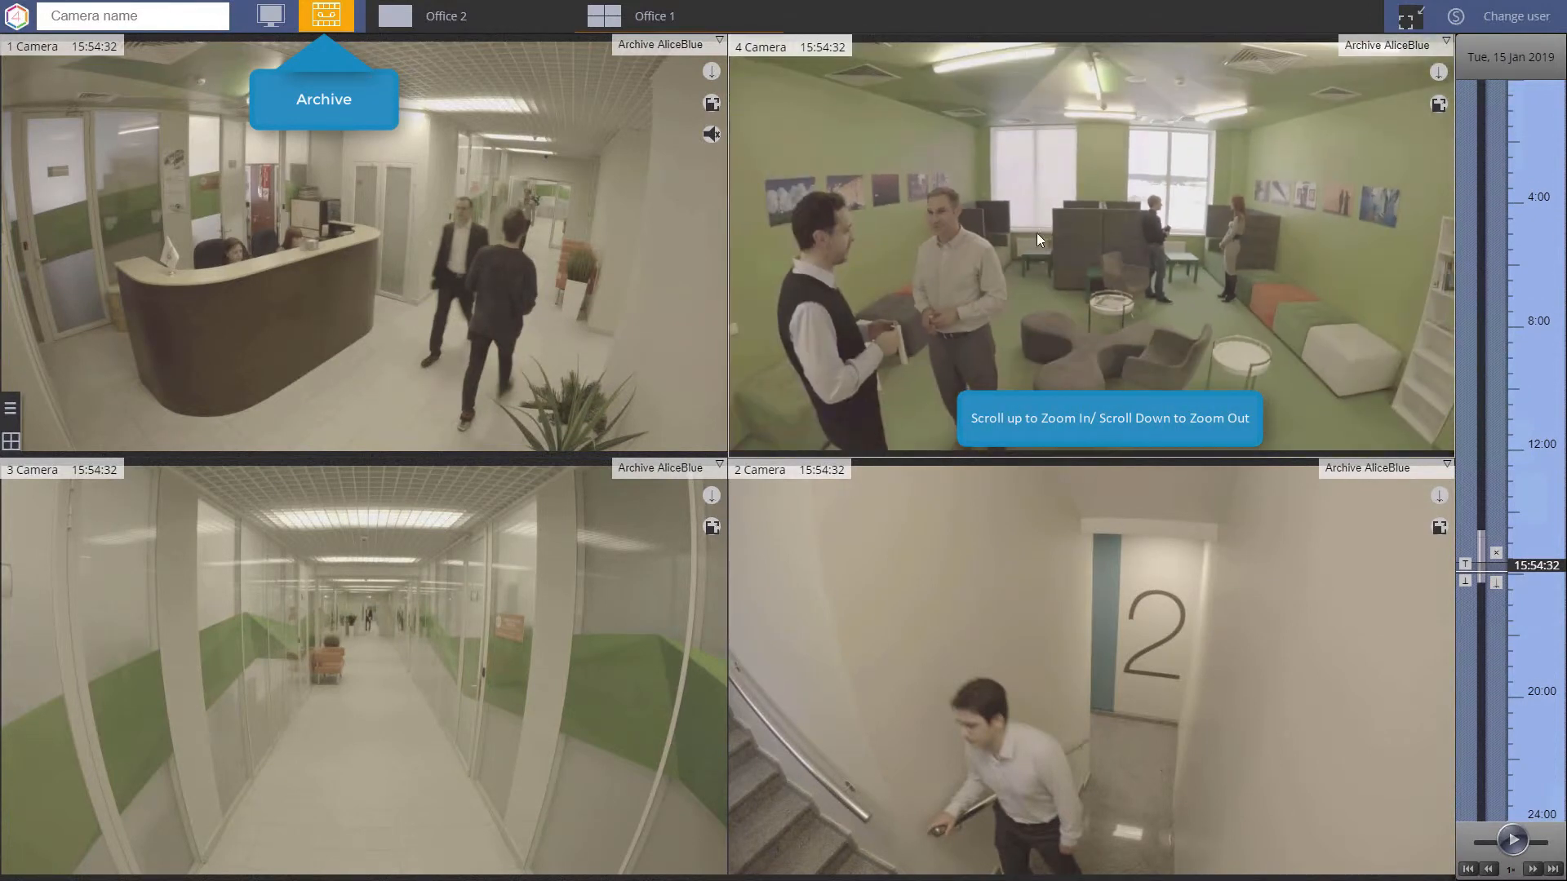
pyautogui.click(270, 16)
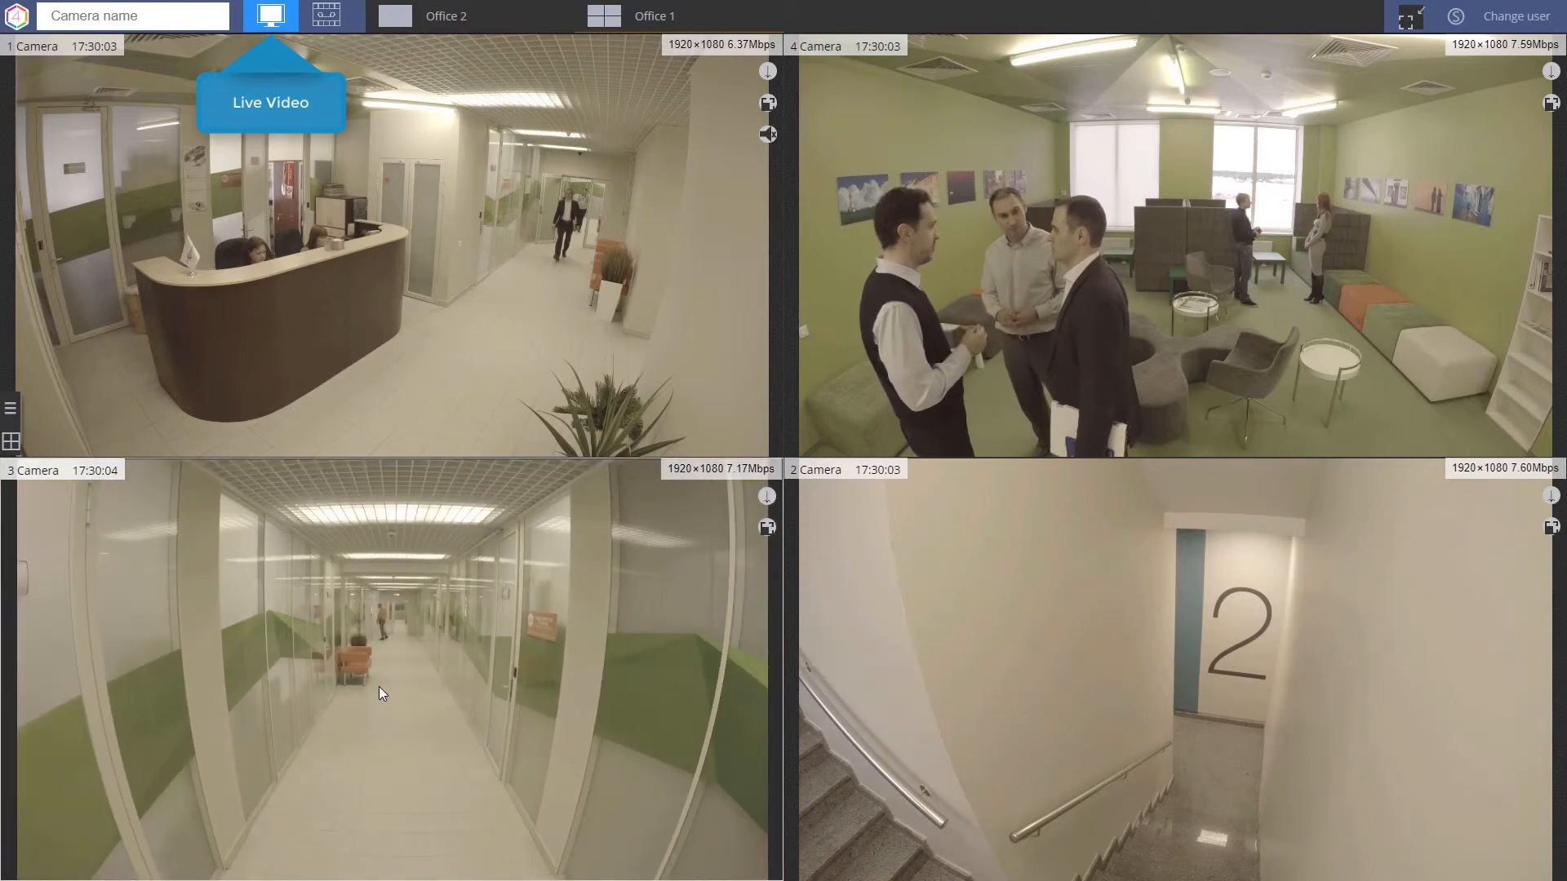
# - Enlarge 3 Camera's live view to fill the screen
pyautogui.doubleClick(381, 693)
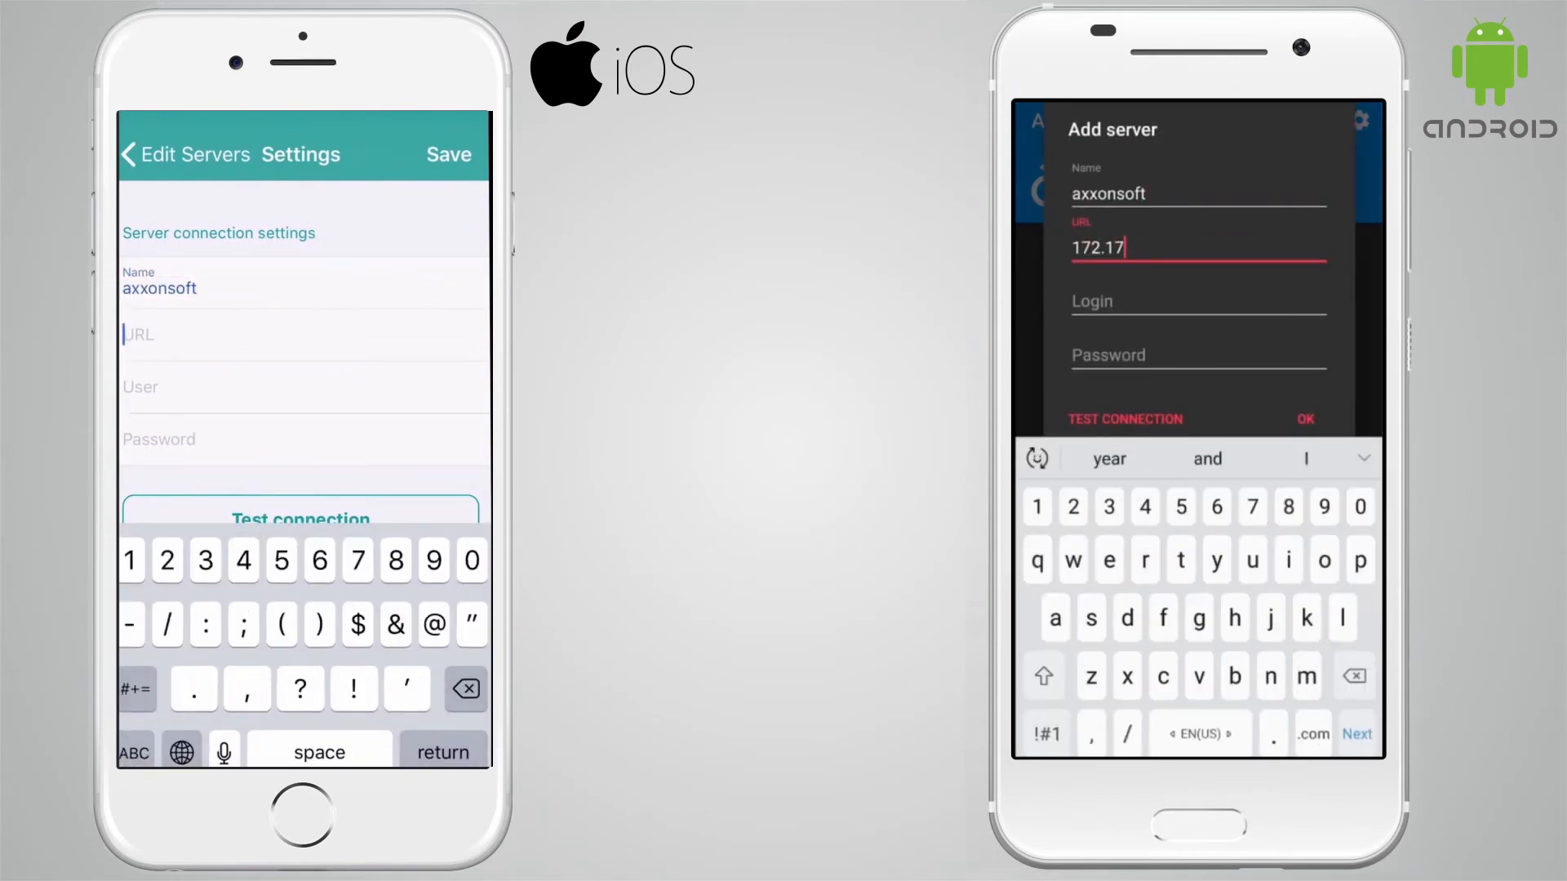
# - Add the axxonsoft server at 172.17.18.45 with login root, confirming on Android and iOS
pyautogui.write('172.17.18.45')
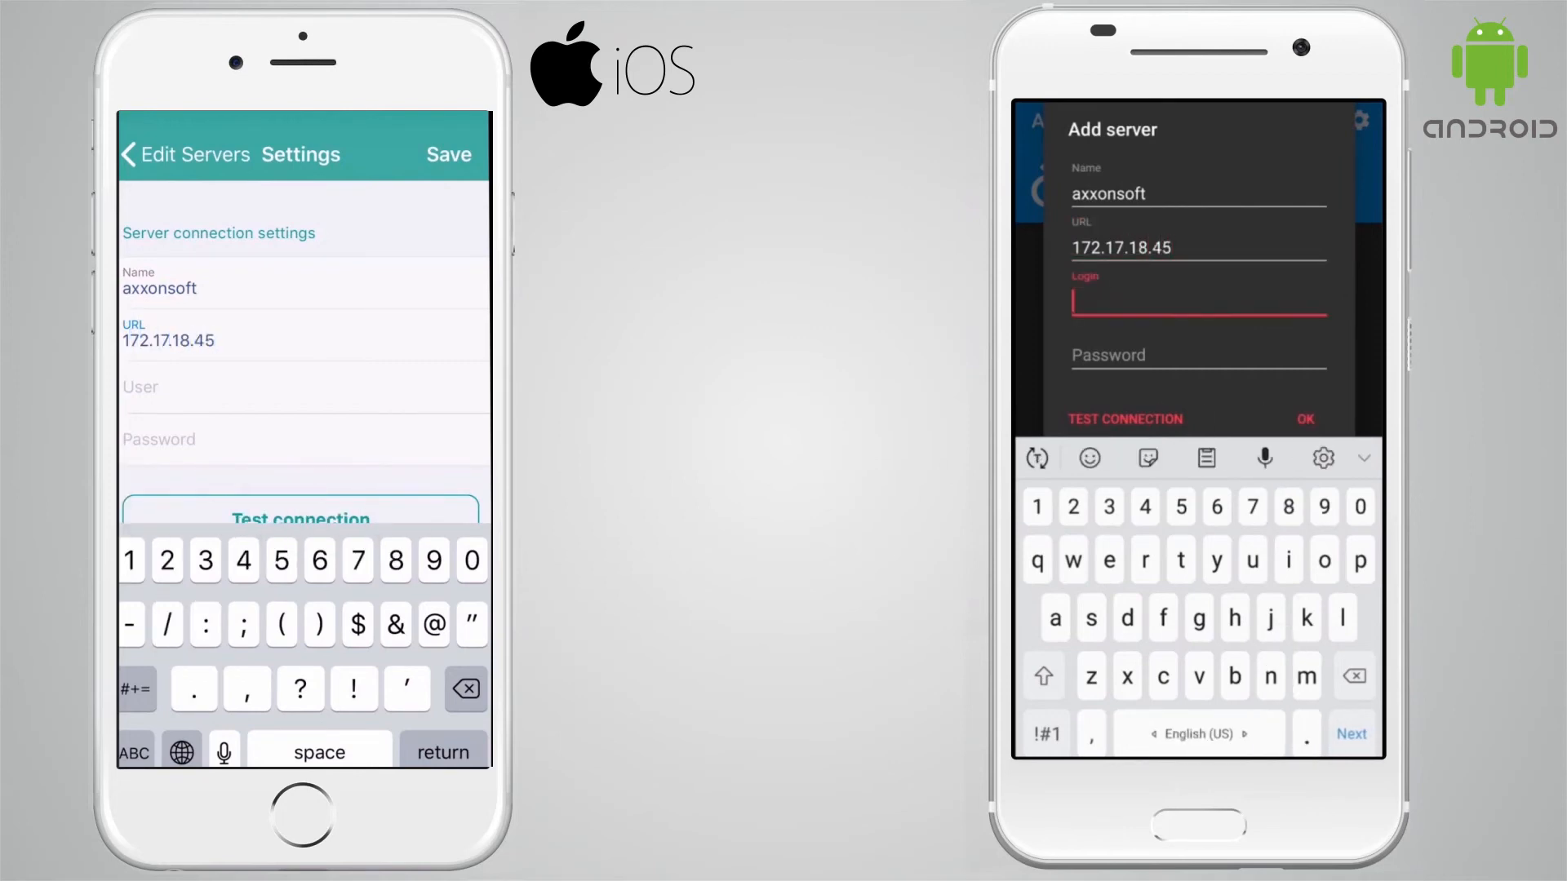
pyautogui.write('root')
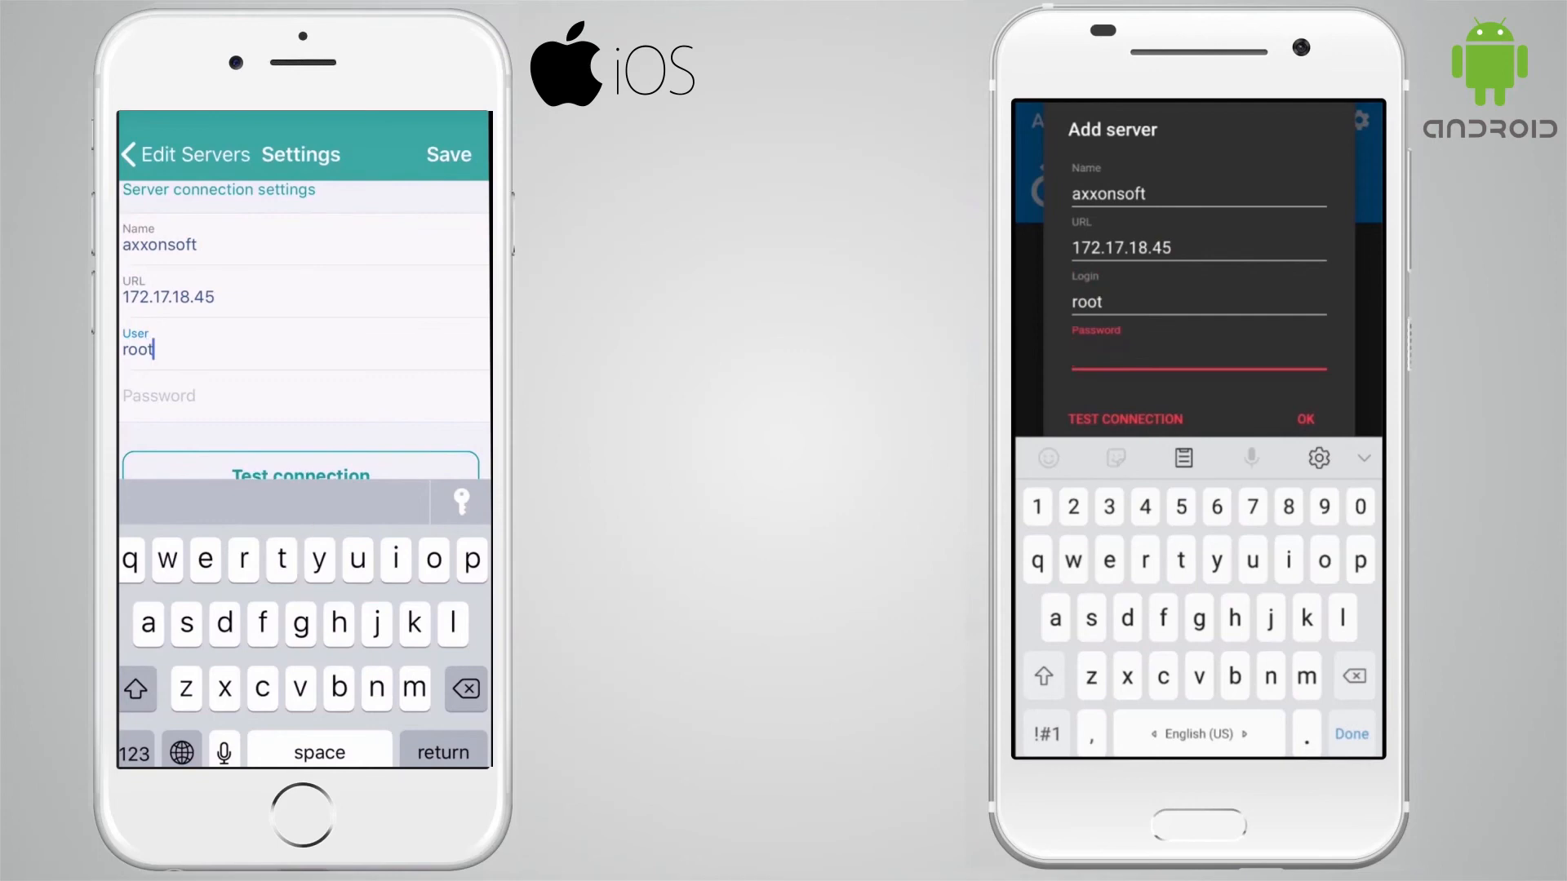
pyautogui.click(1304, 419)
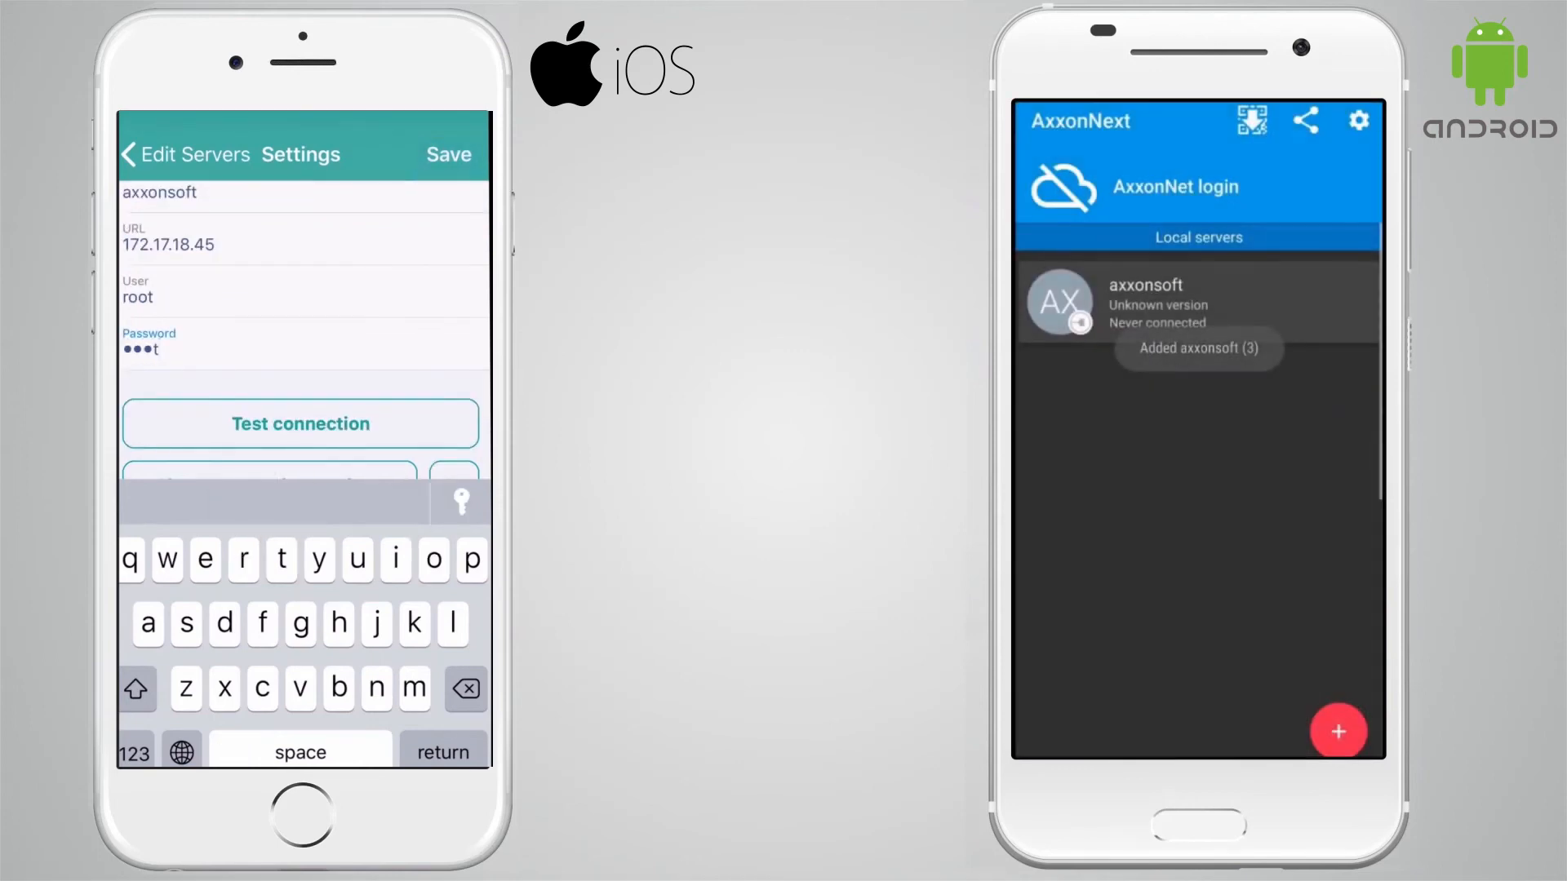
pyautogui.click(449, 154)
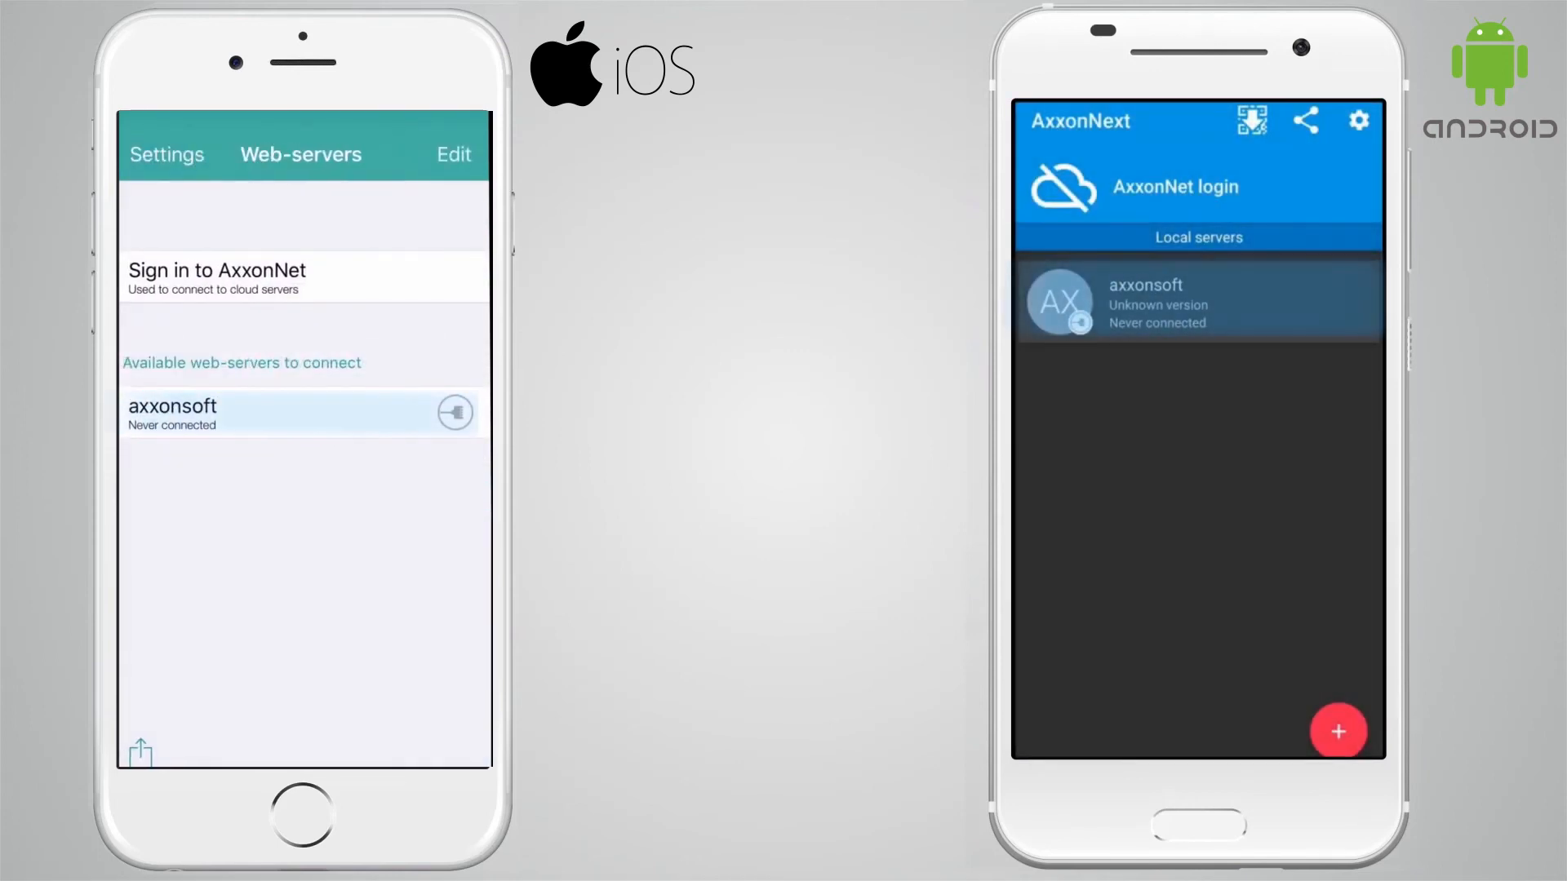